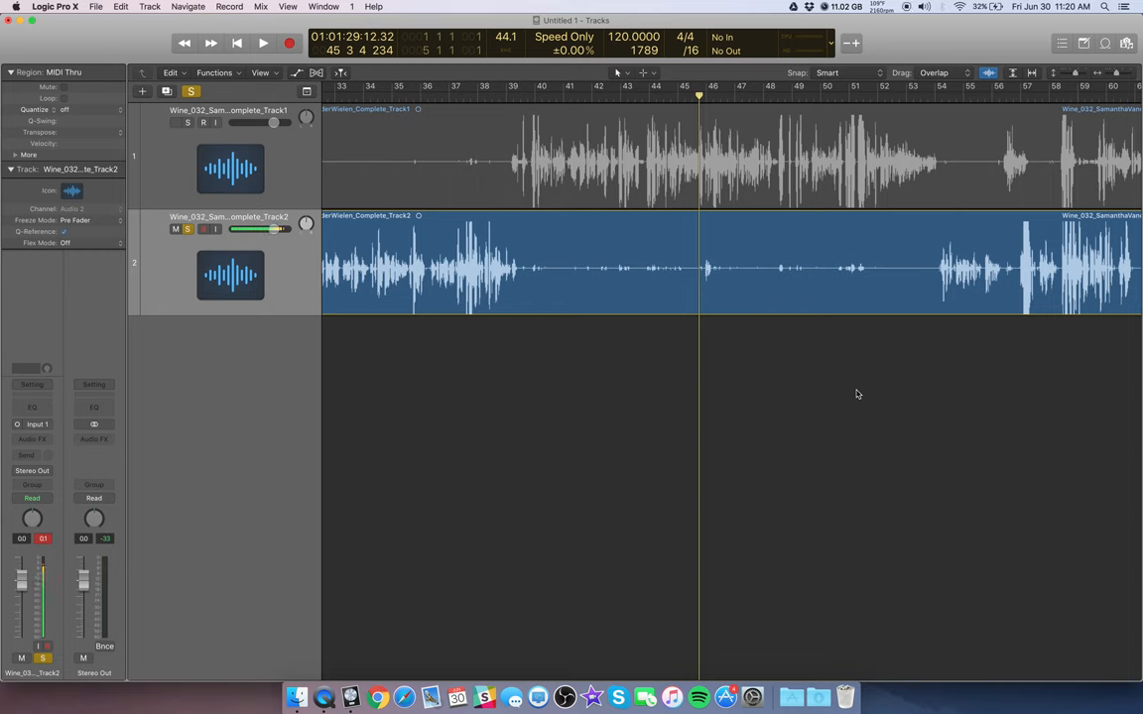
Click repeatedly at the same control near the top-left of the Logic Pro X window
click(176, 122)
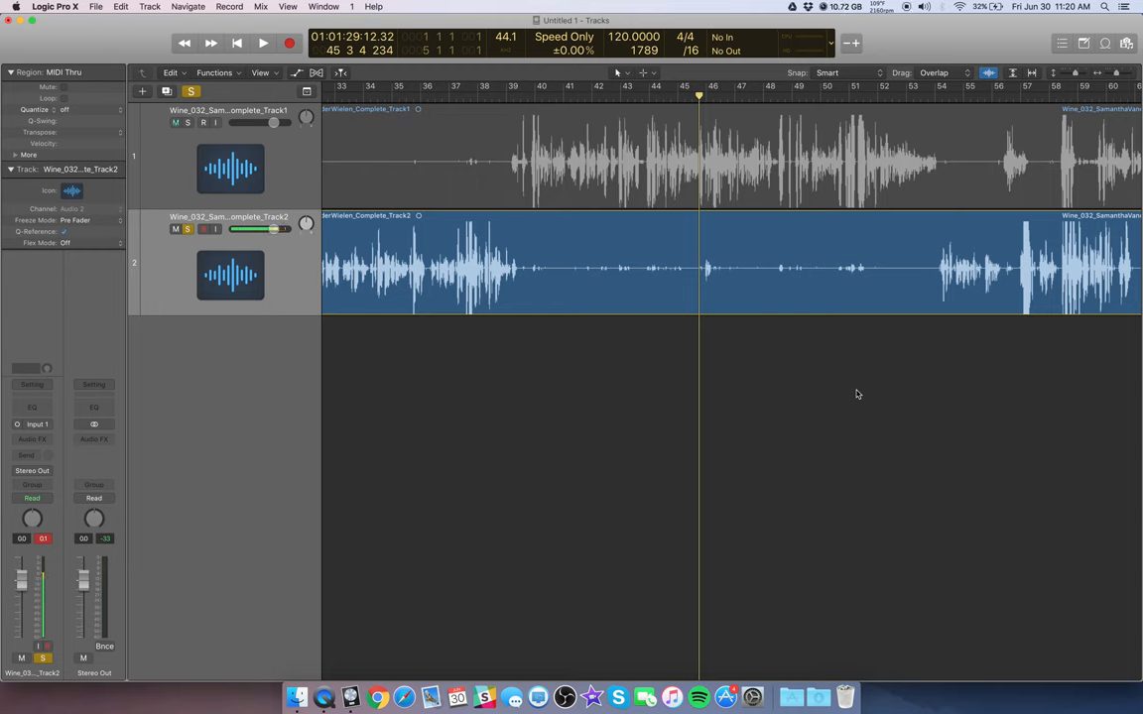
click(175, 122)
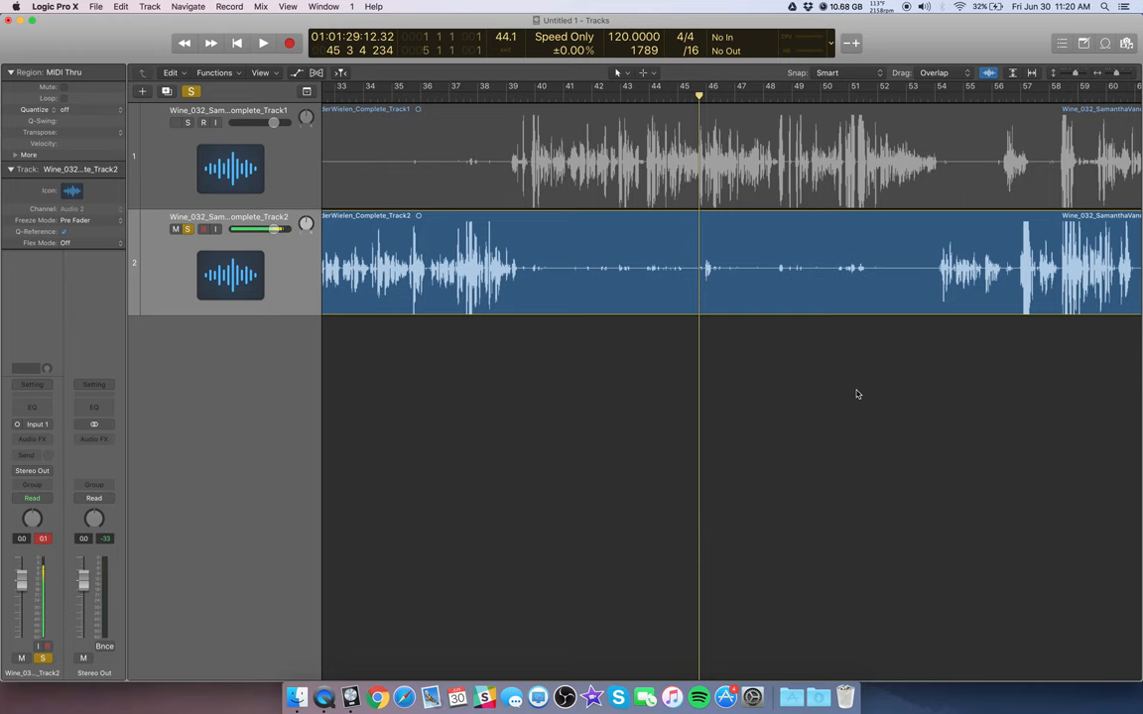
click(176, 122)
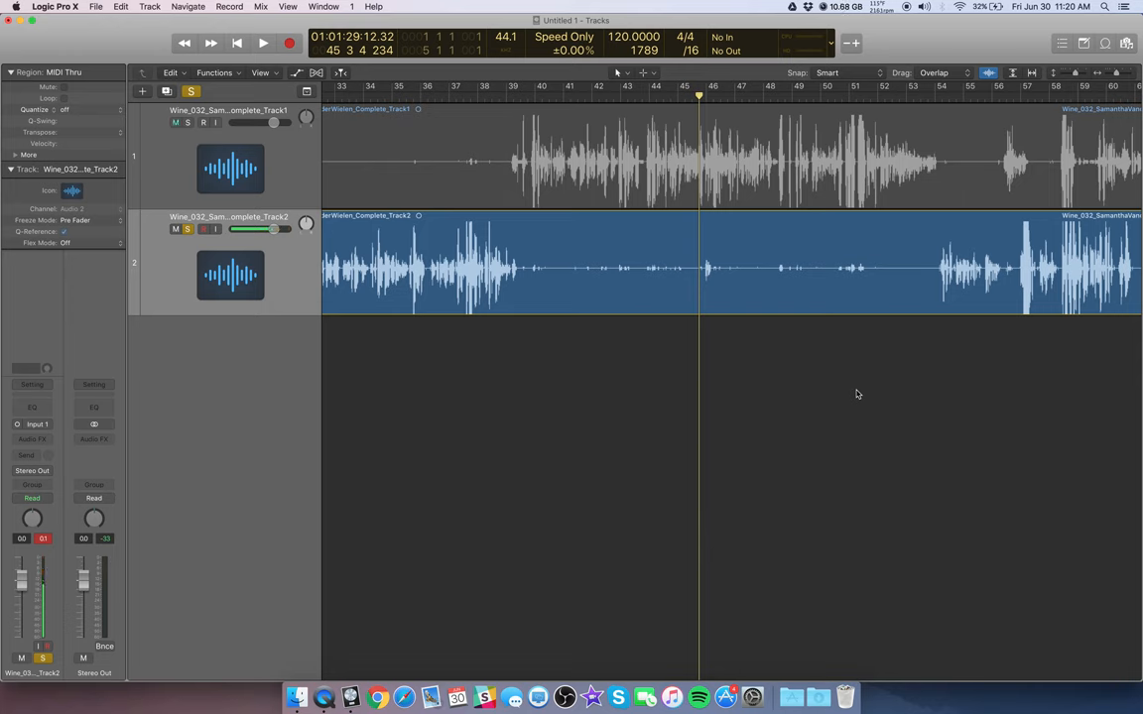
click(176, 122)
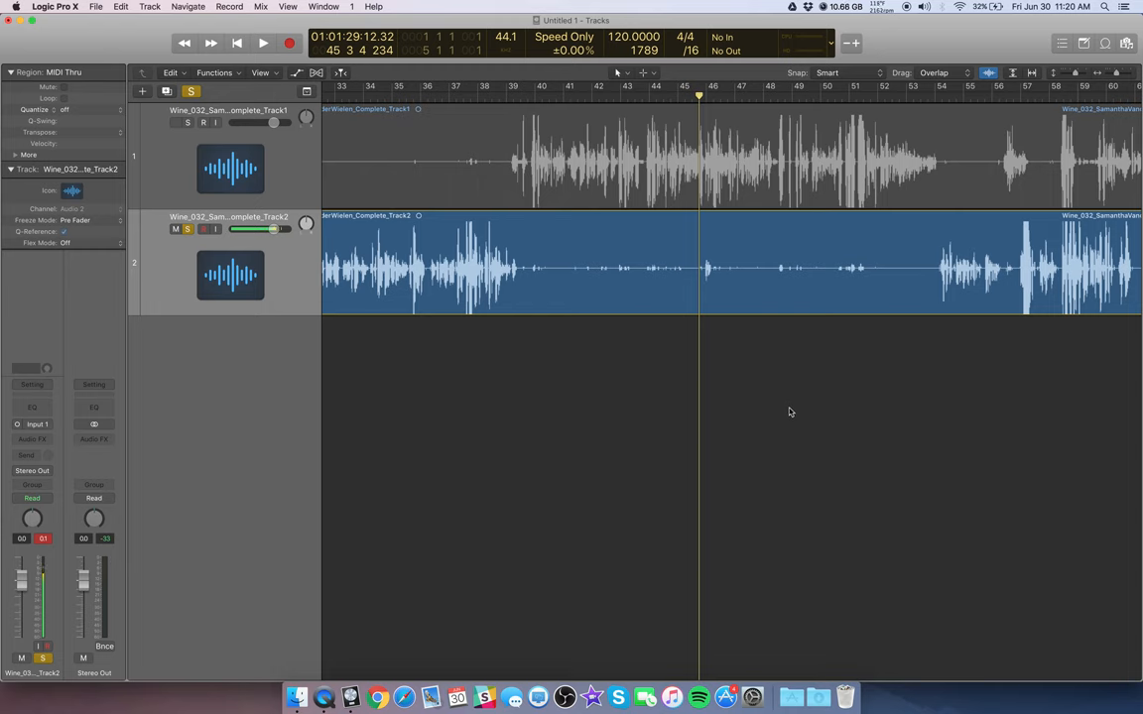
click(175, 122)
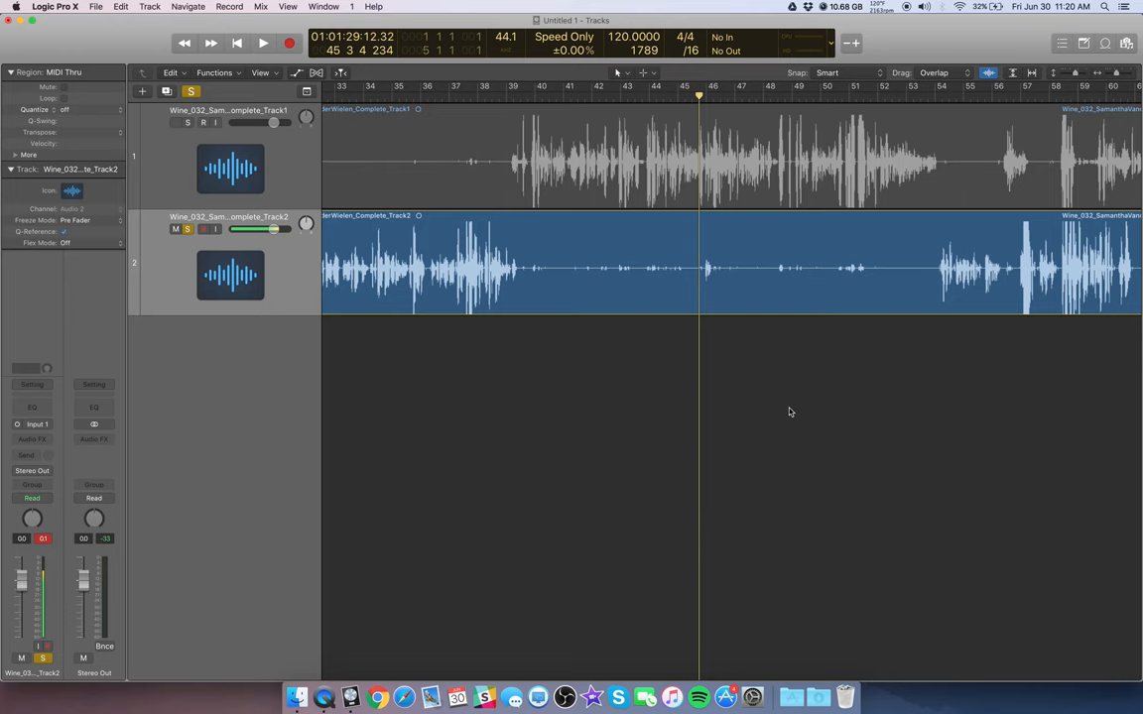
click(175, 122)
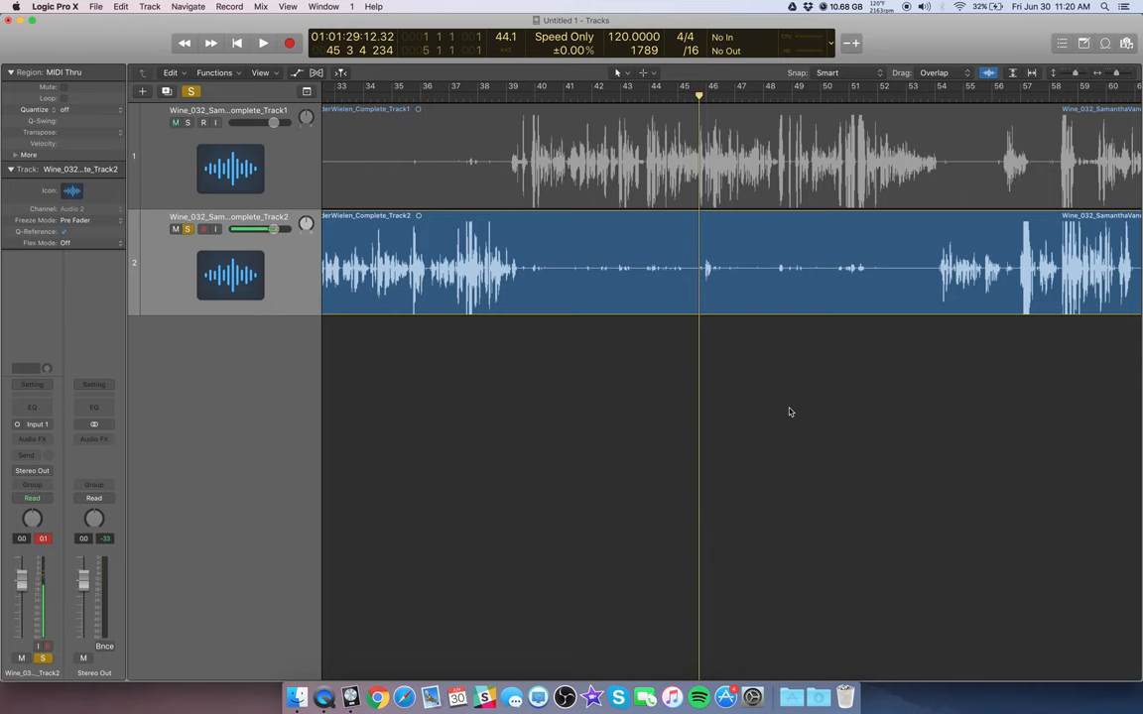
drag(273, 229, 275, 230)
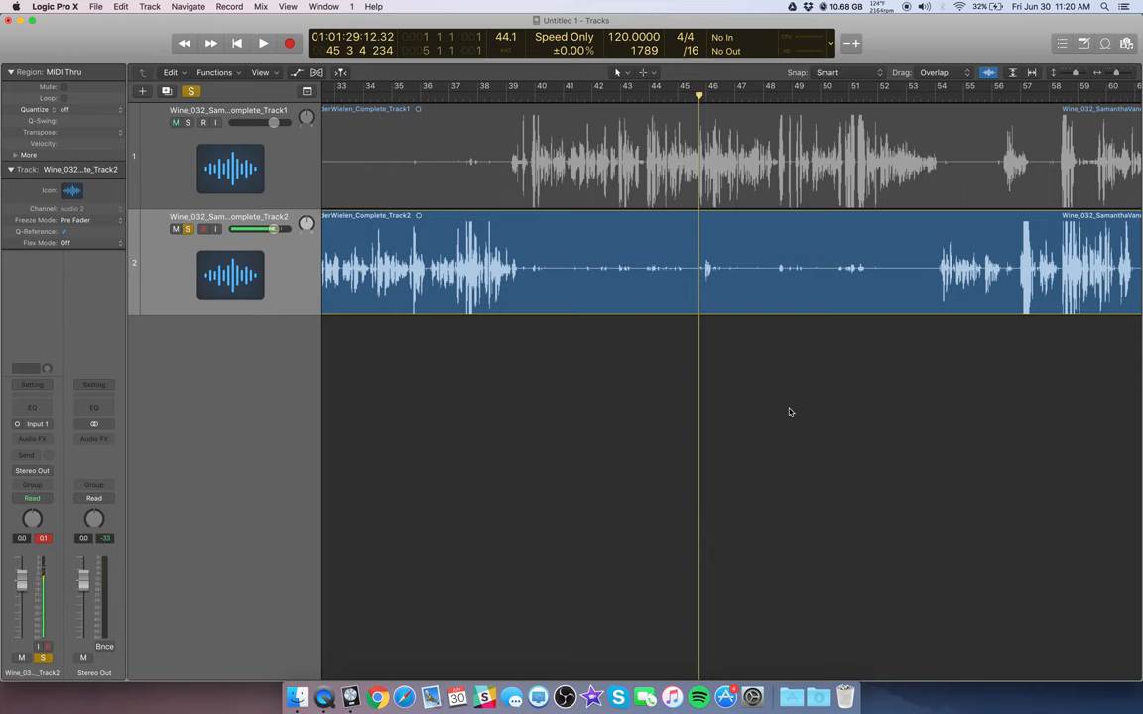
click(176, 122)
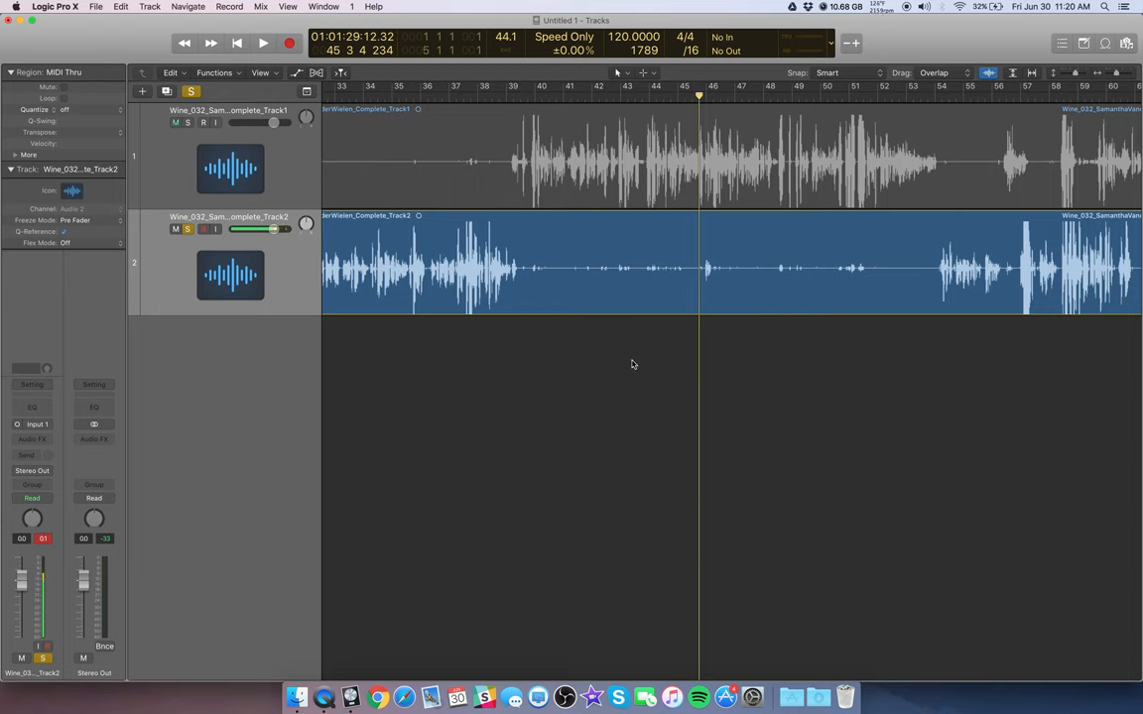
click(176, 122)
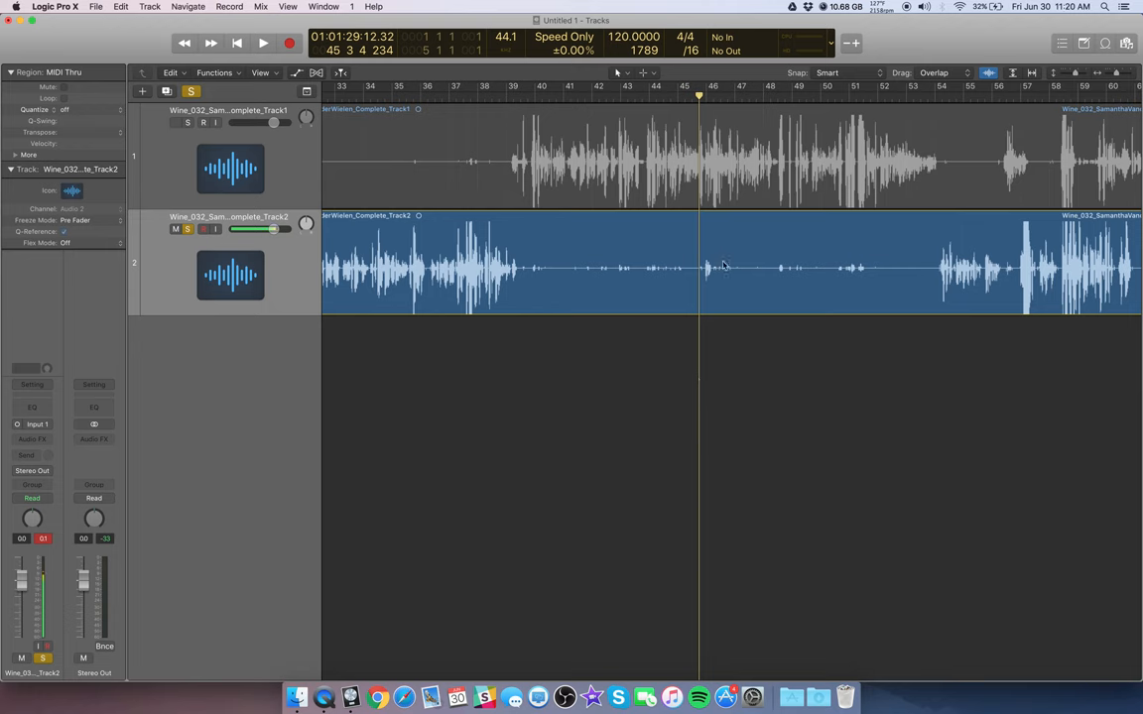
click(176, 122)
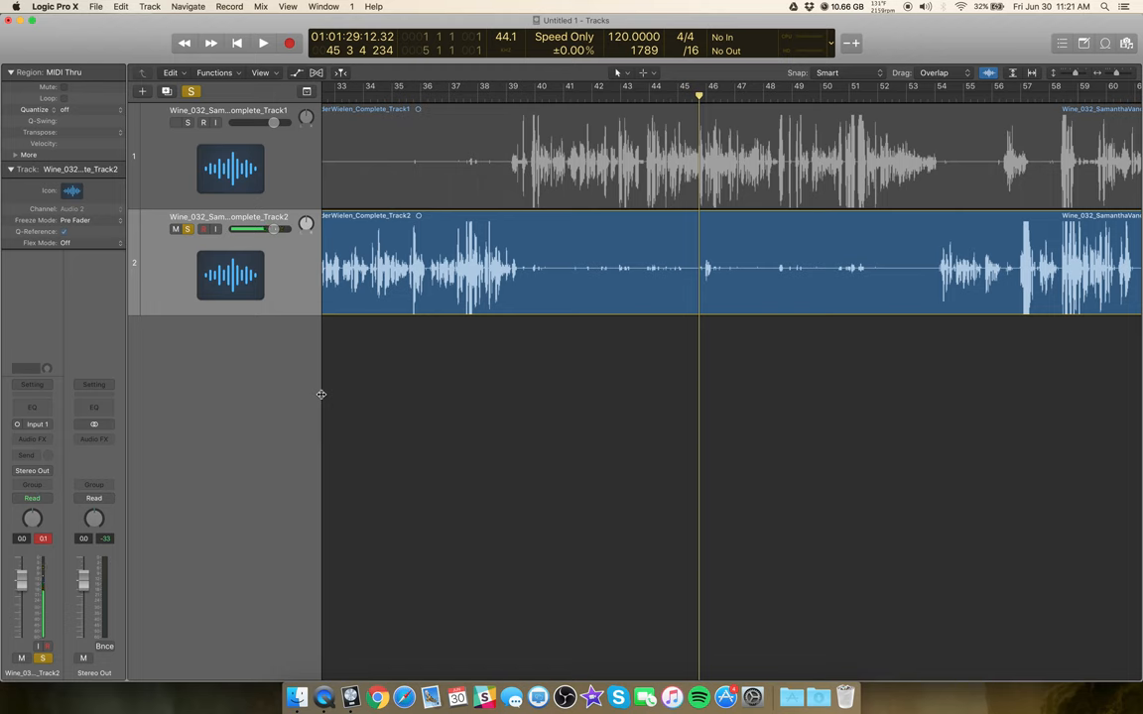
click(176, 122)
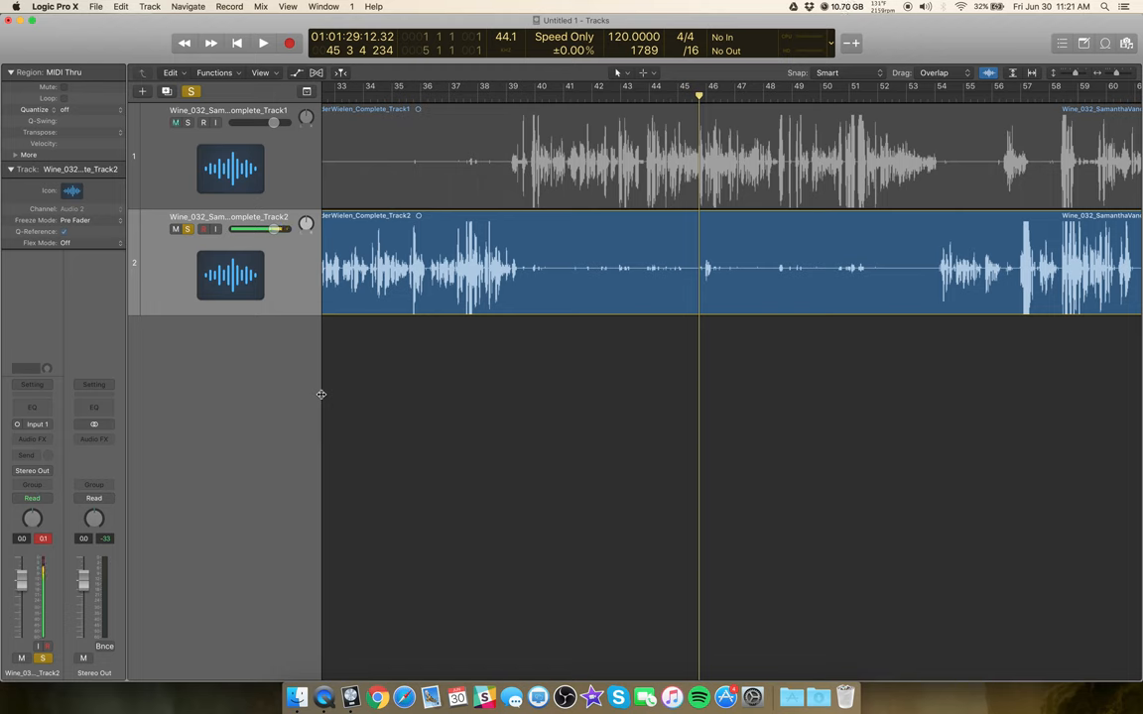
click(175, 122)
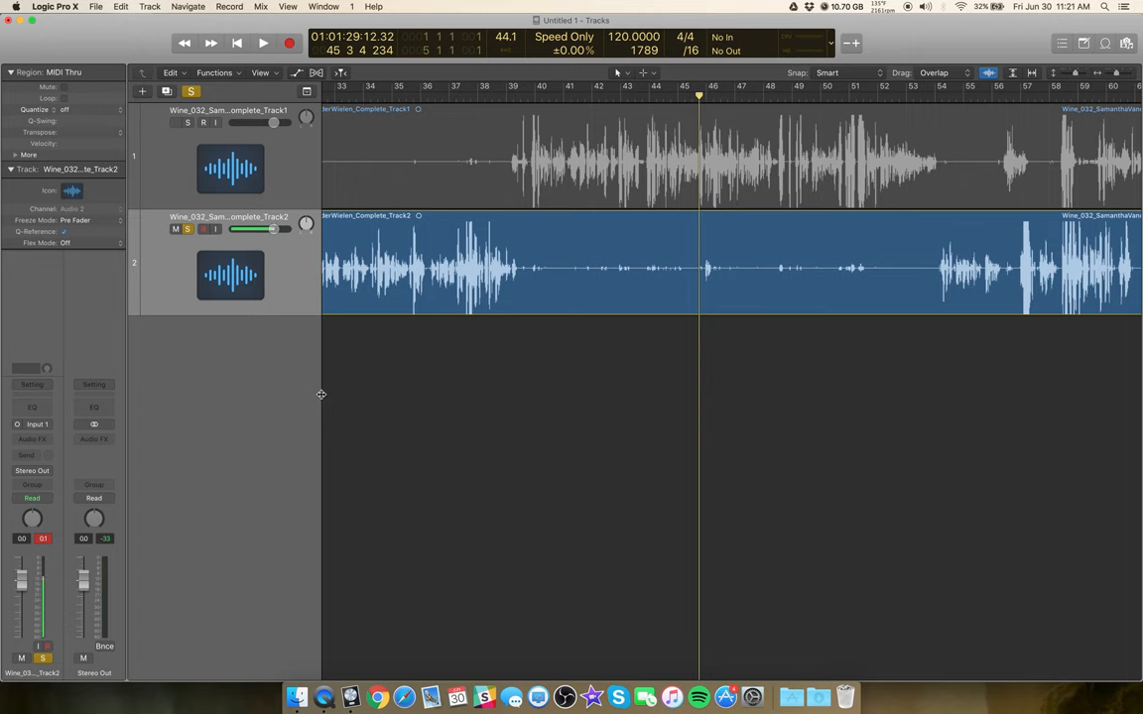
click(176, 122)
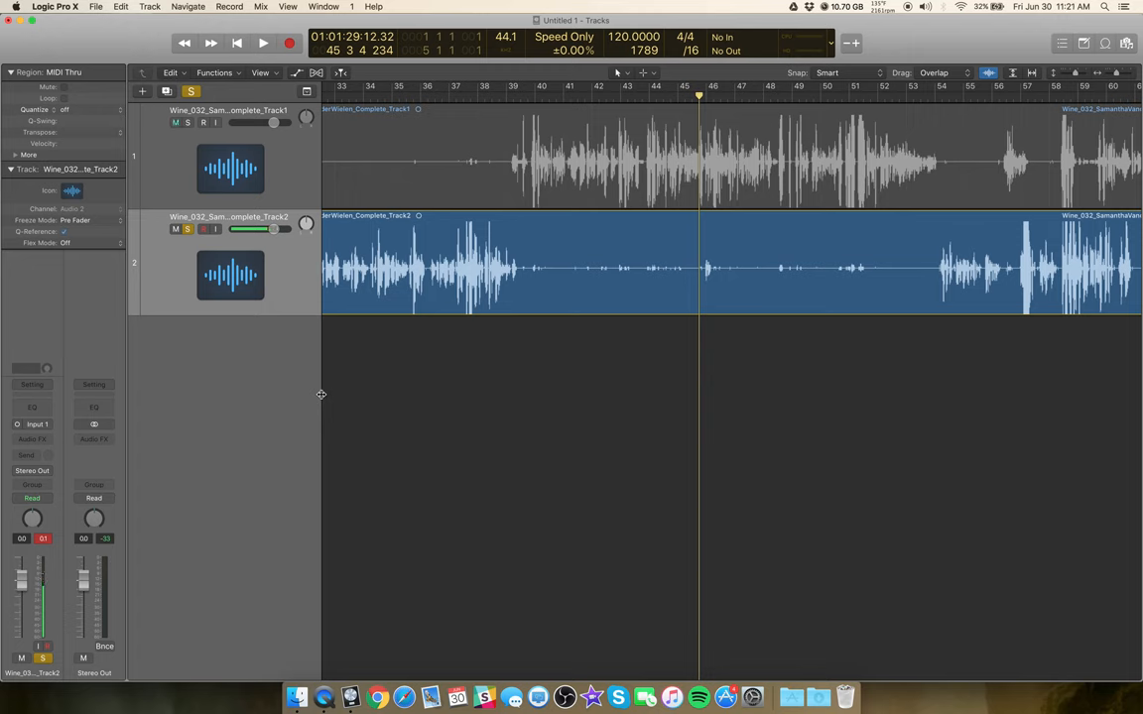
Select the second vocal region, turn off track 2's solo during playback, then stop
click(541, 86)
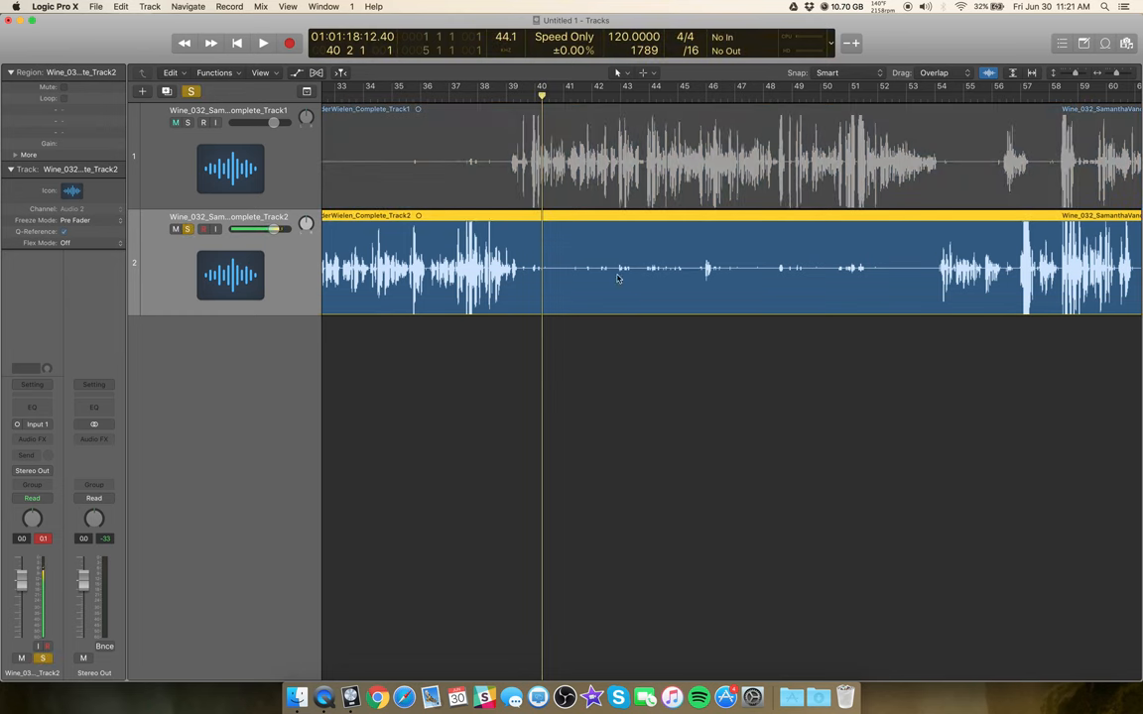
mouse_move(652, 275)
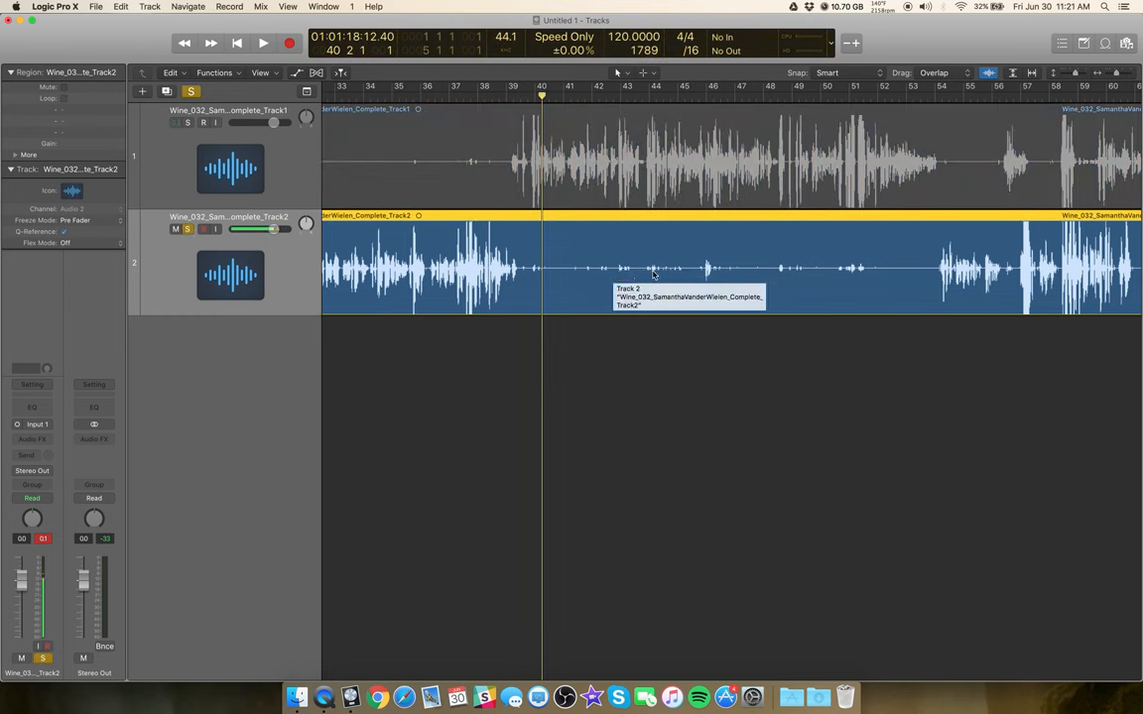
mouse_move(681, 359)
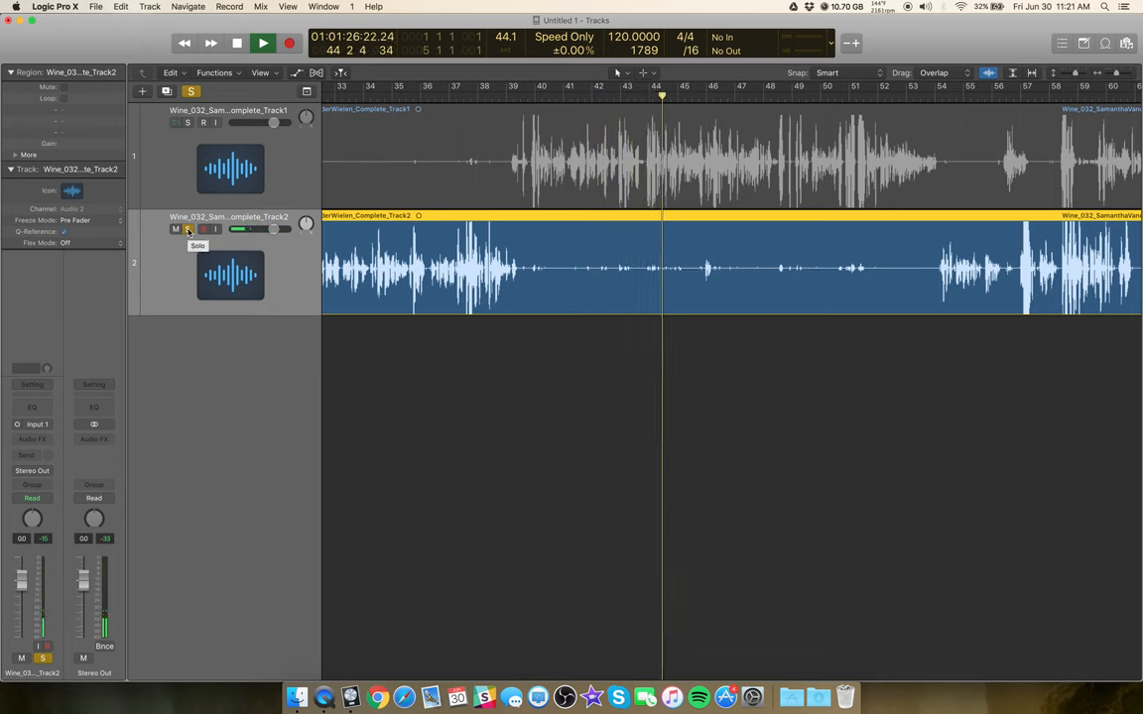
click(236, 42)
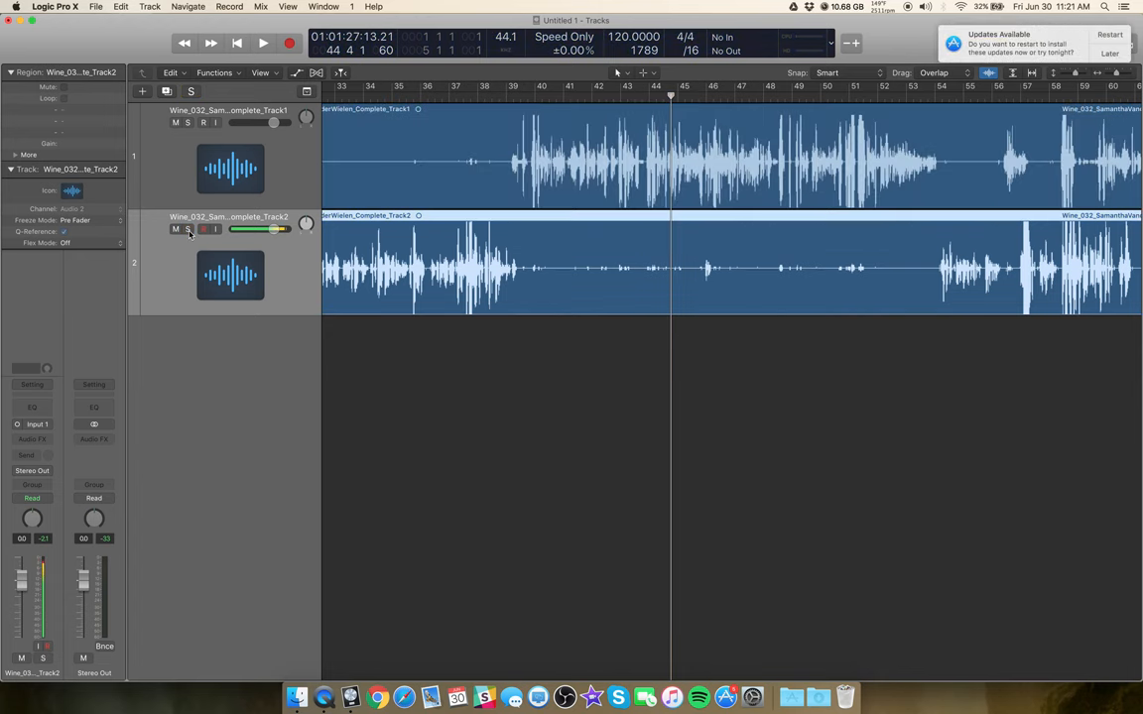
click(1104, 7)
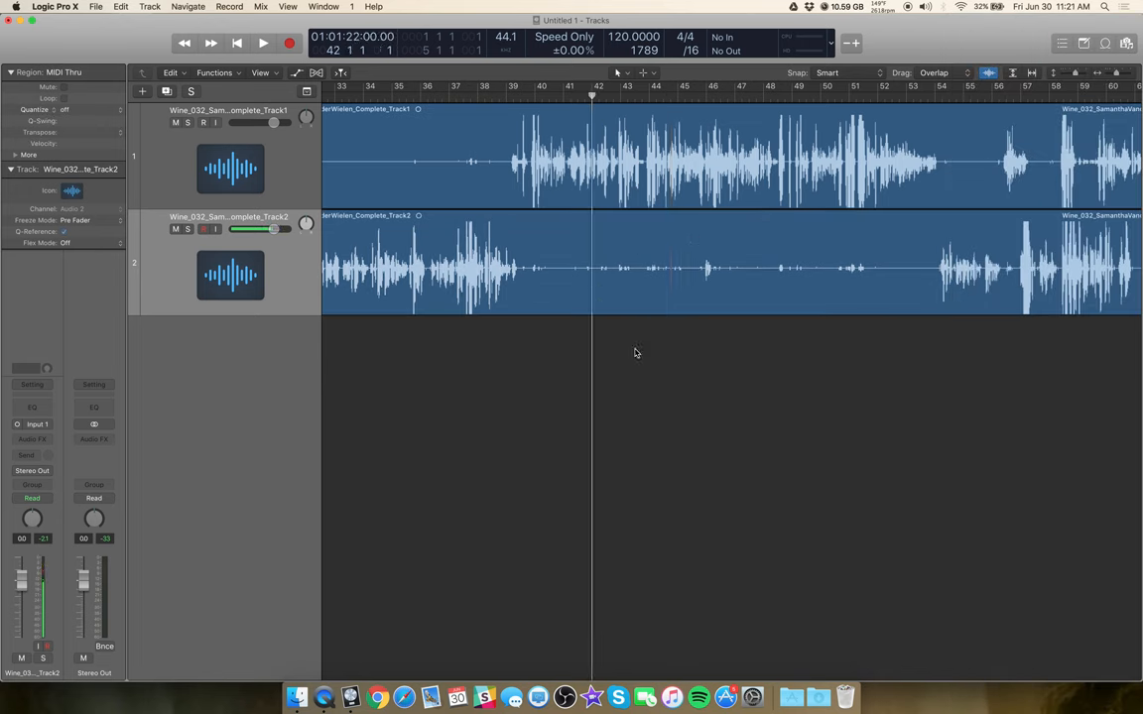
click(263, 43)
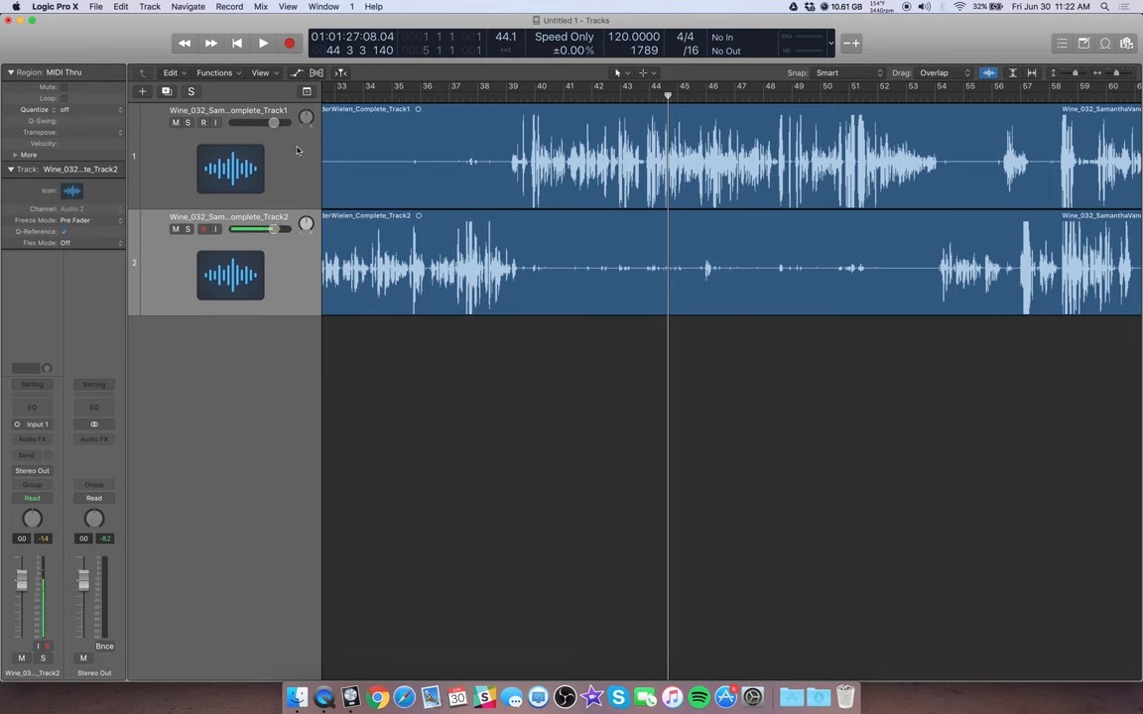
Select the first vocal track to reach its Send slots in the Mixer
click(229, 164)
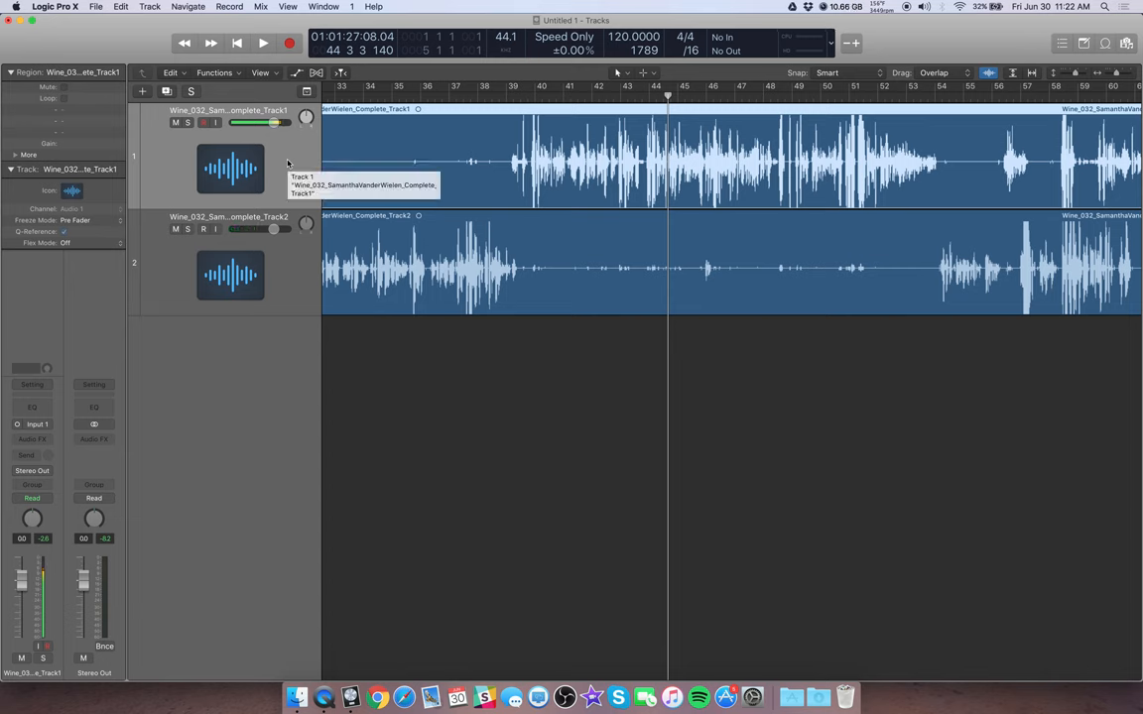
mouse_move(236, 424)
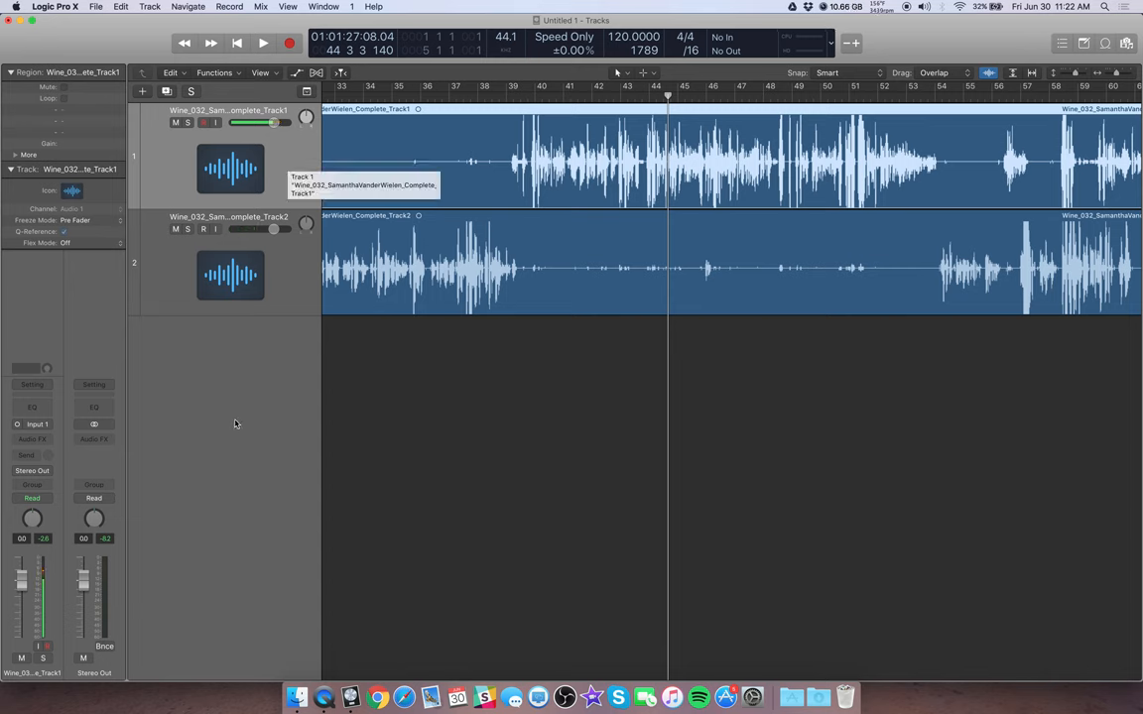
mouse_move(397, 413)
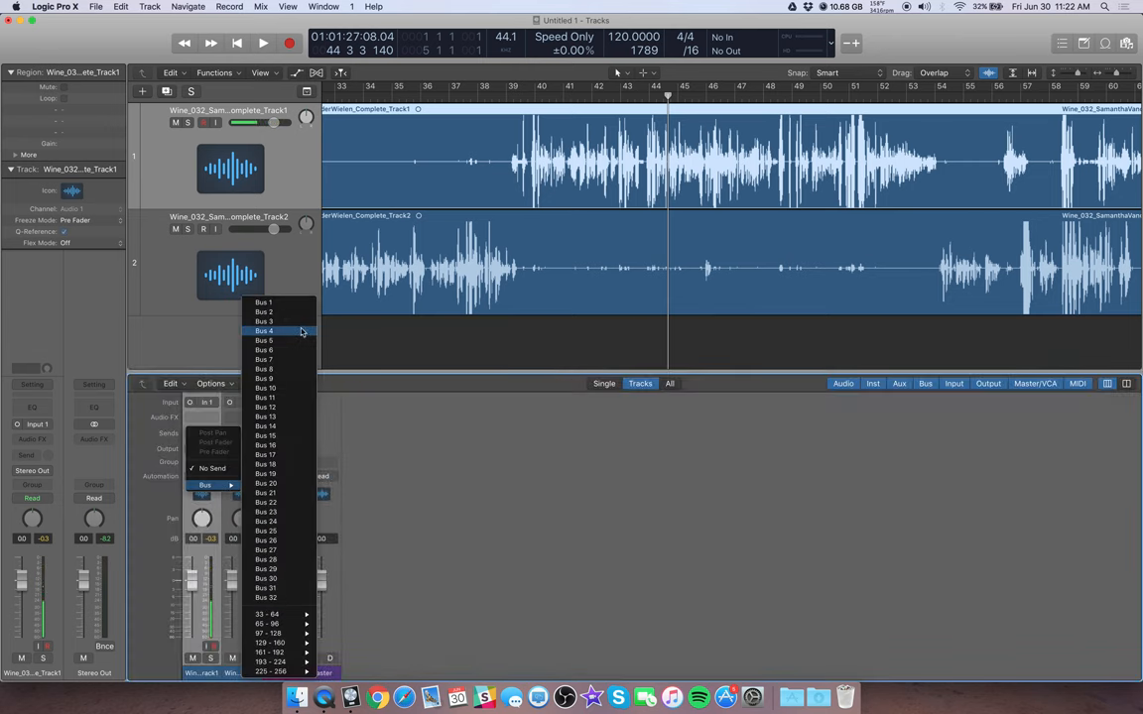
Set track 1's send to Bus 1 and track 2's send to Bus 2, then close the Mixer
click(263, 303)
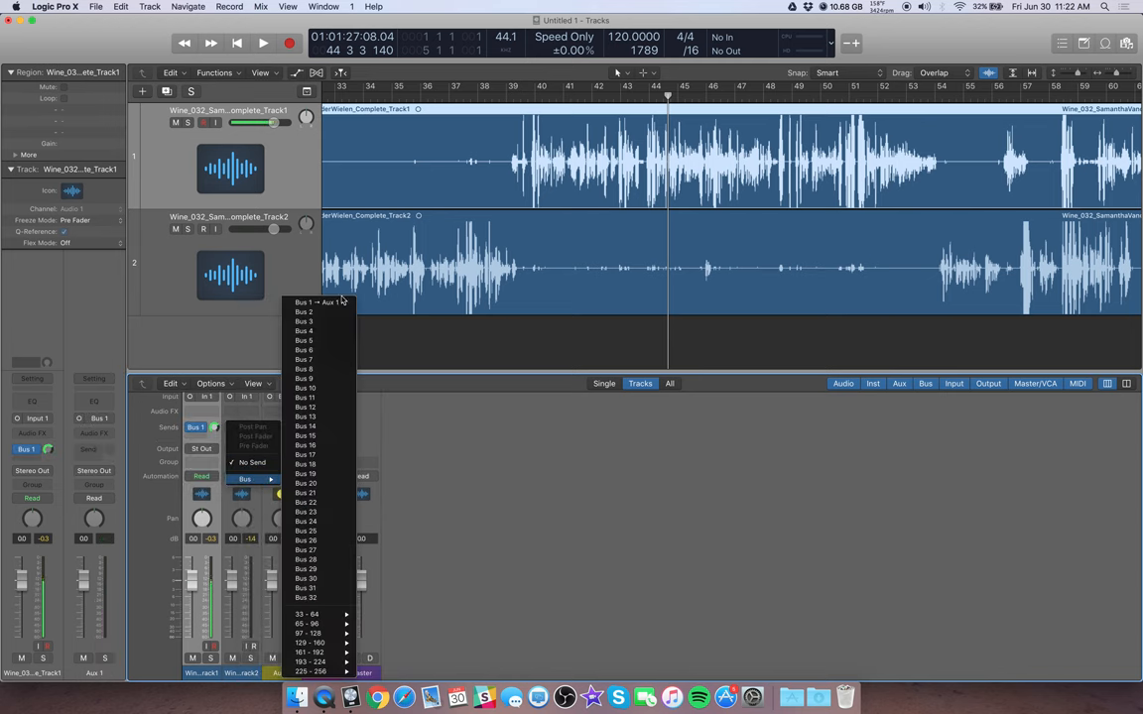
click(303, 312)
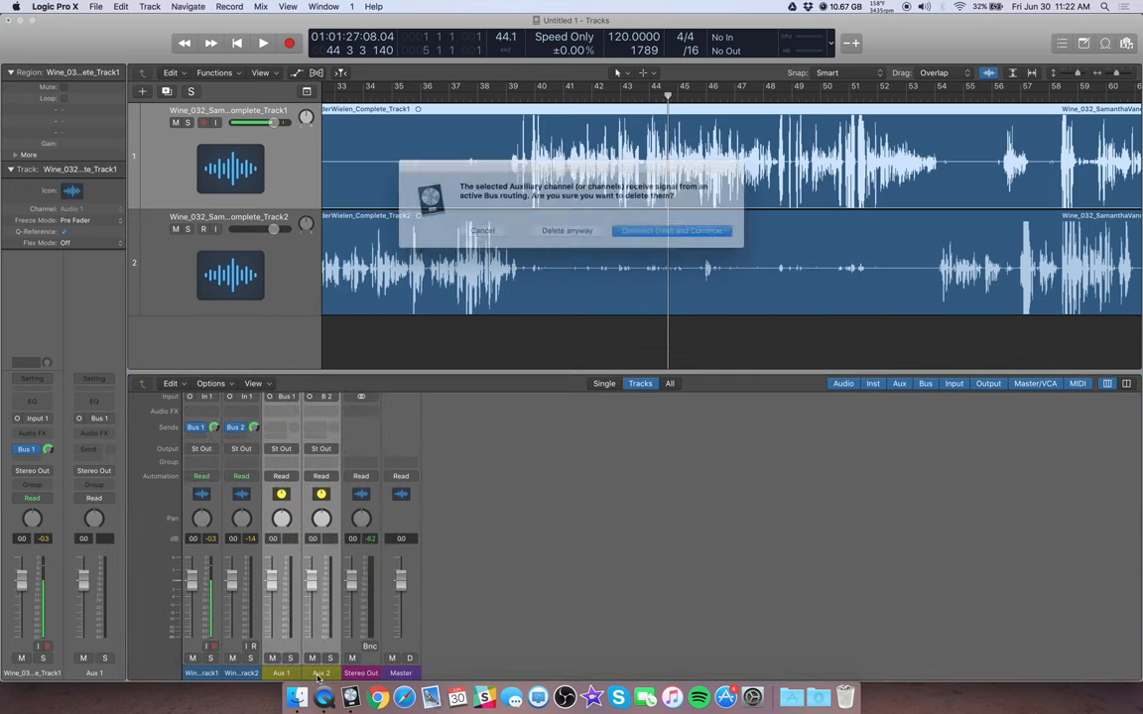
click(672, 230)
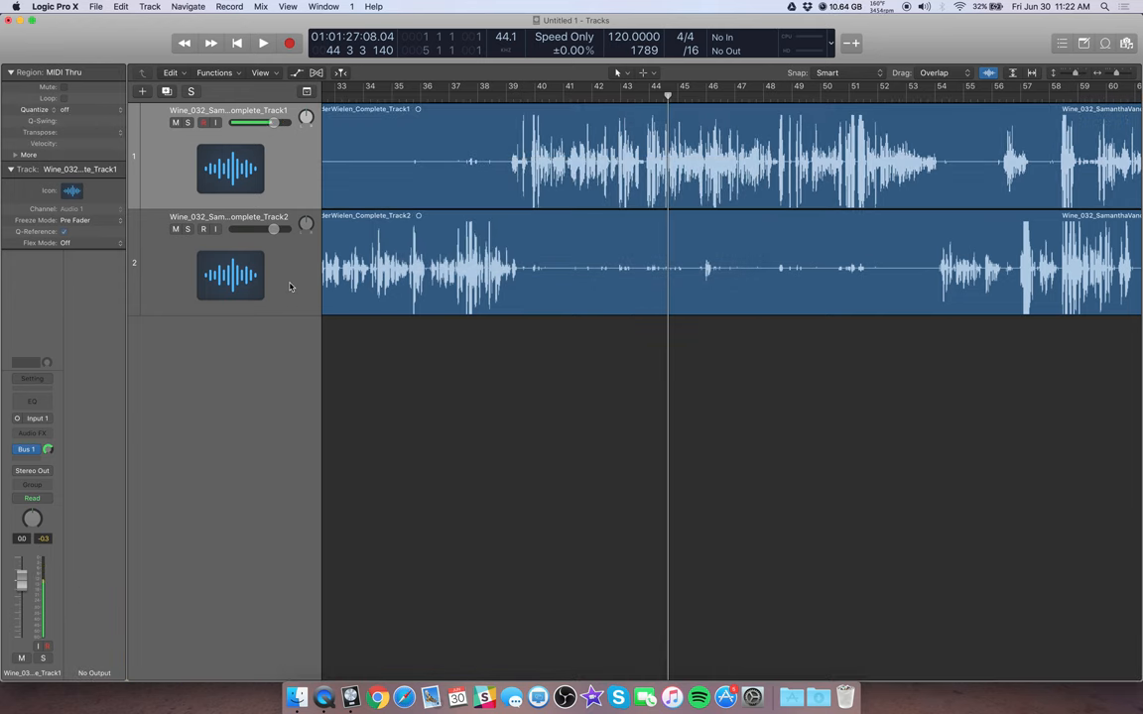
click(230, 275)
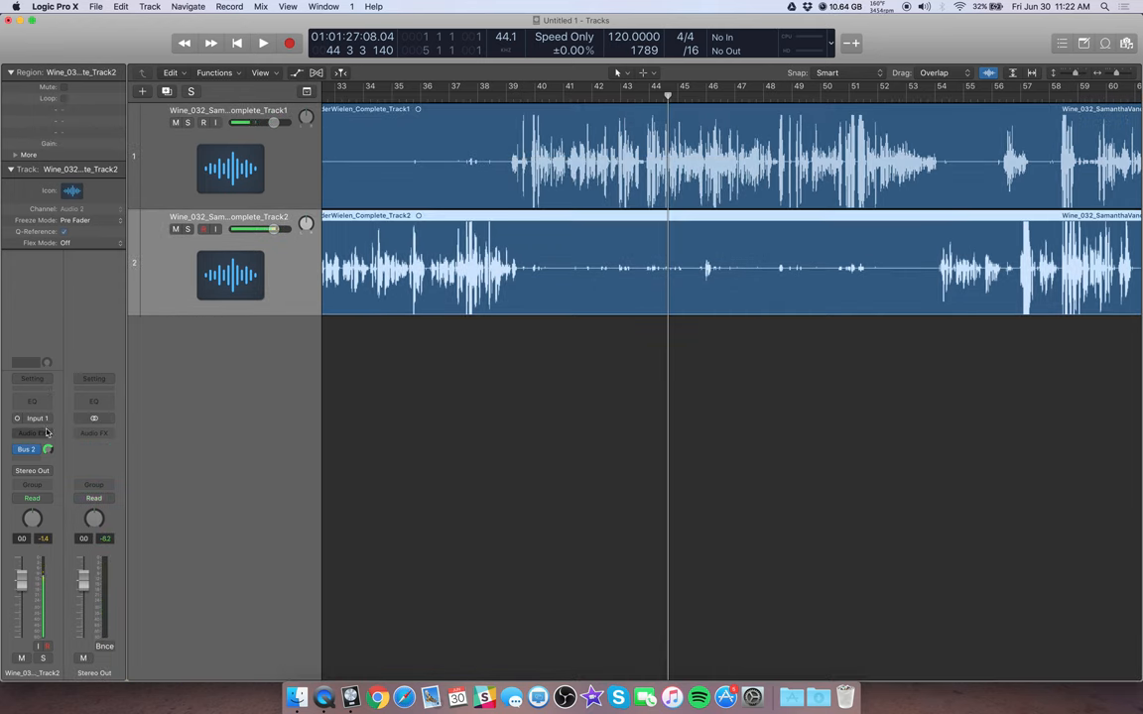
click(33, 434)
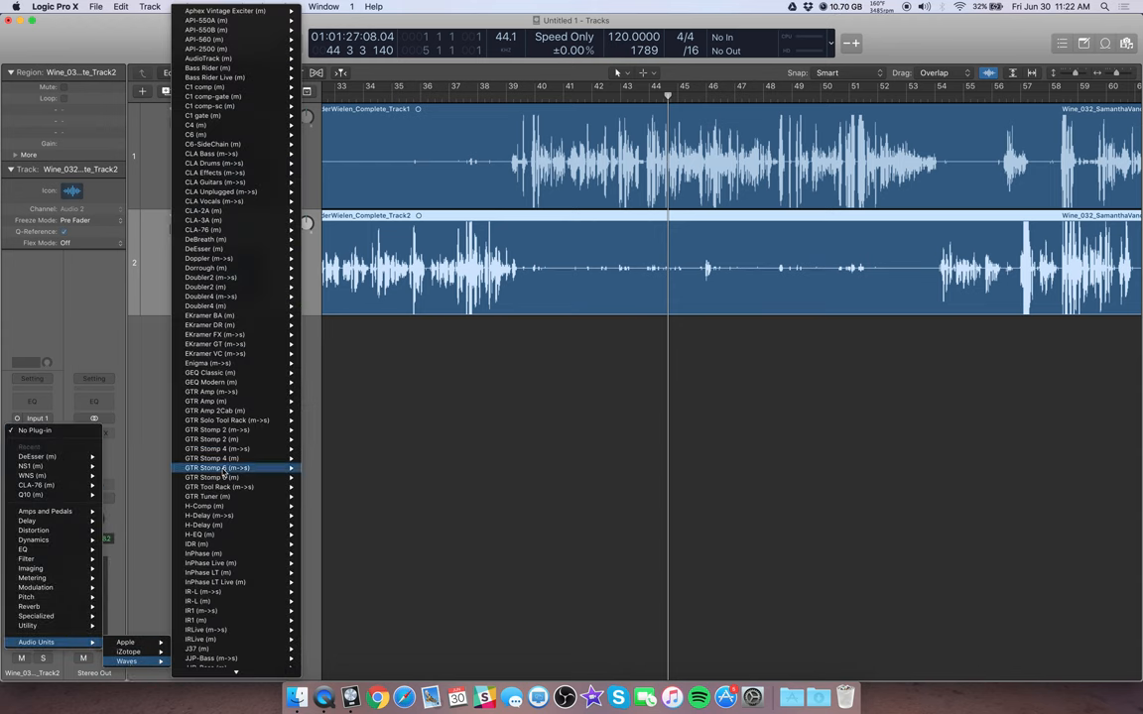
mouse_move(236, 106)
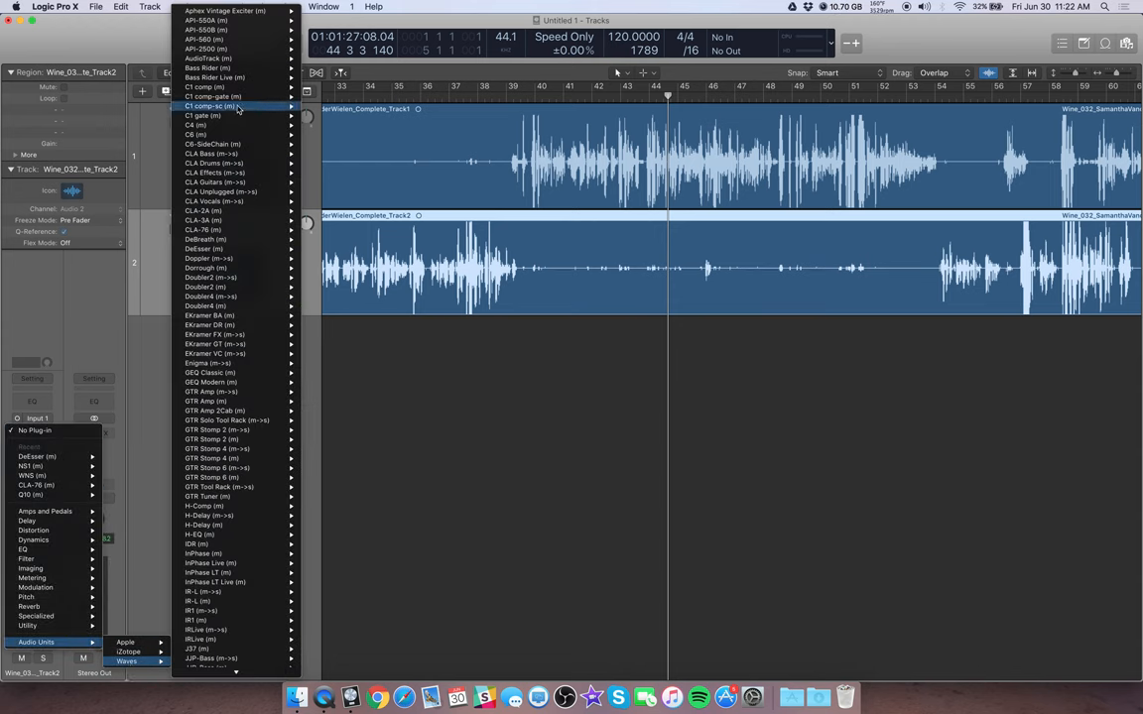
Insert the Waves C1 comp on track 2's Audio FX slot and open its editor
click(208, 106)
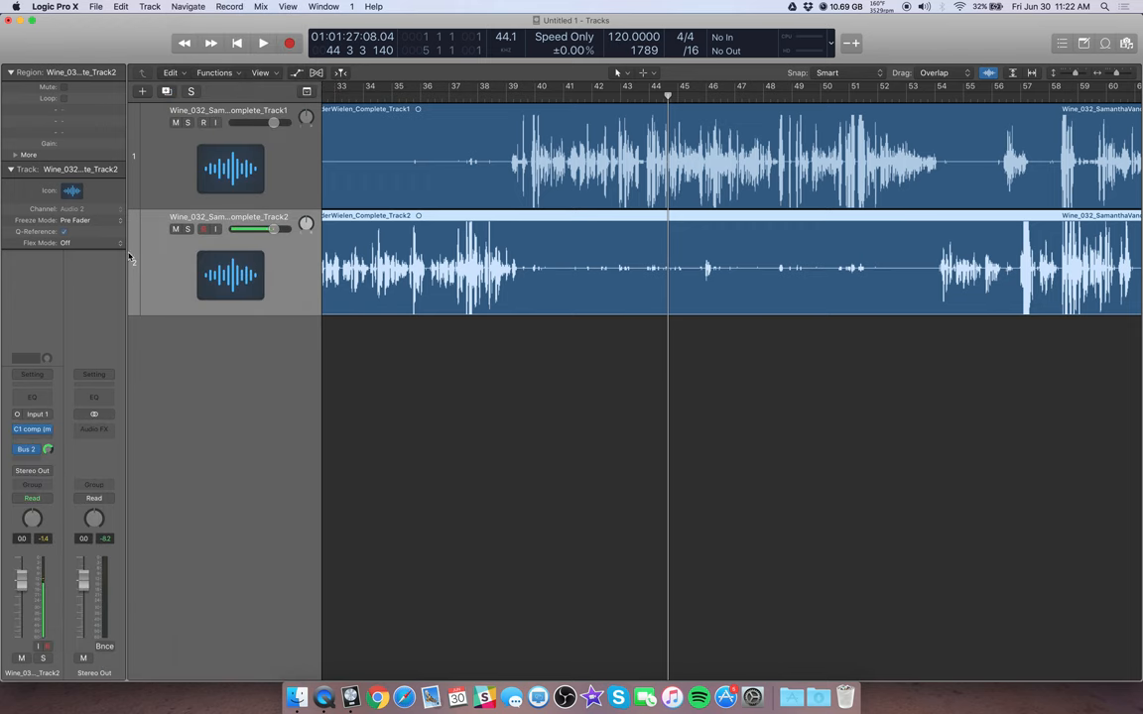
click(31, 429)
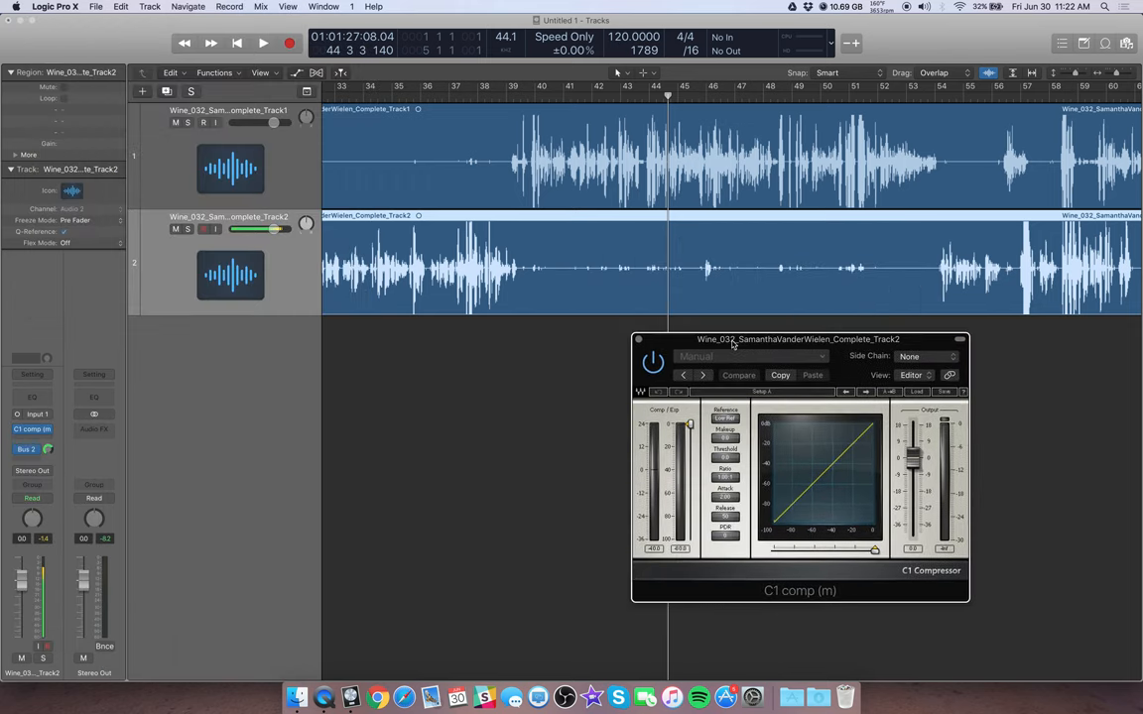
Move the C1 window up and choose Bus 1 from its Side Chain dropdown
drag(798, 339, 697, 329)
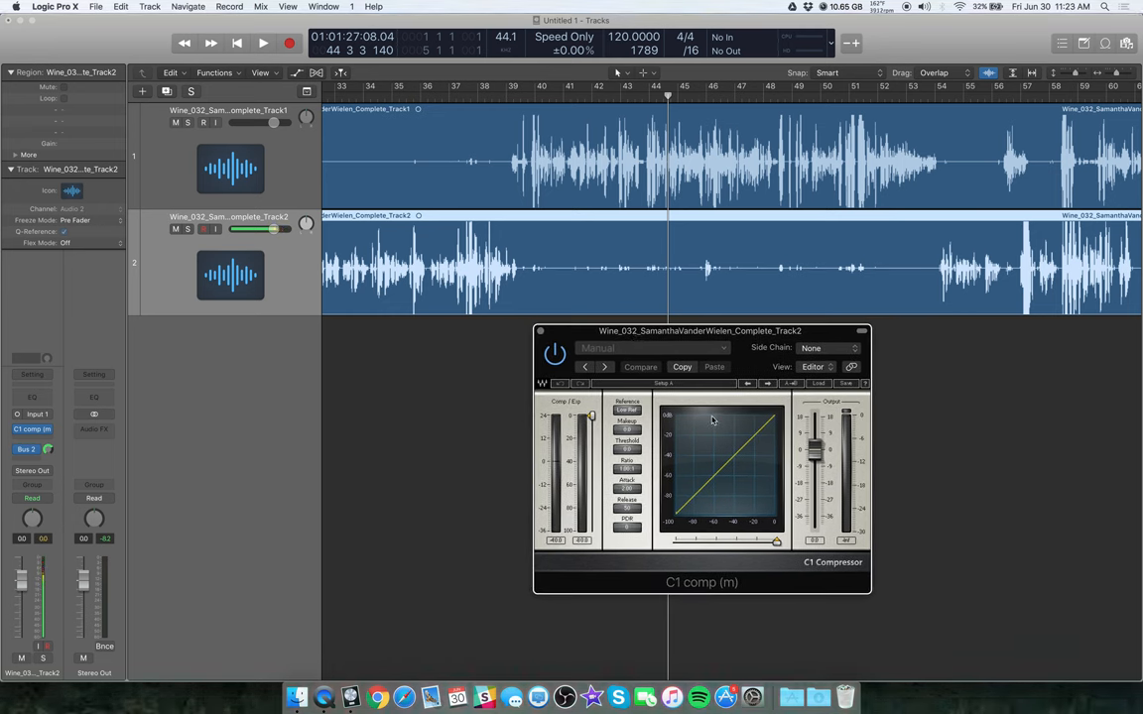
click(827, 348)
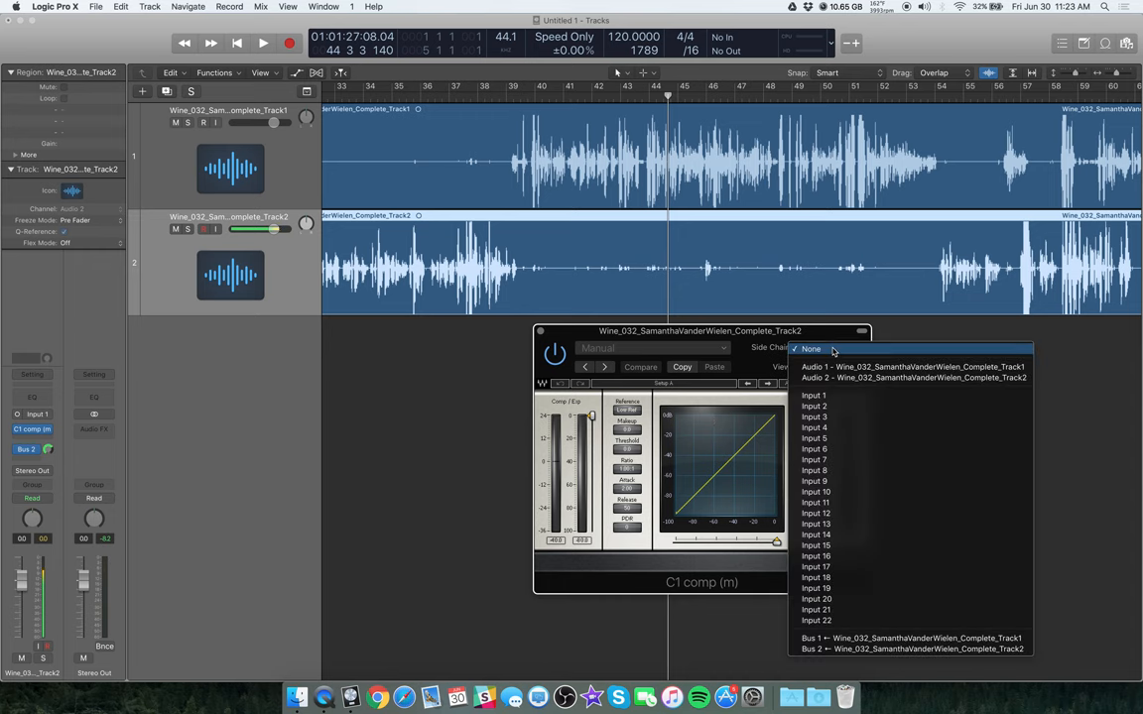
mouse_move(910, 649)
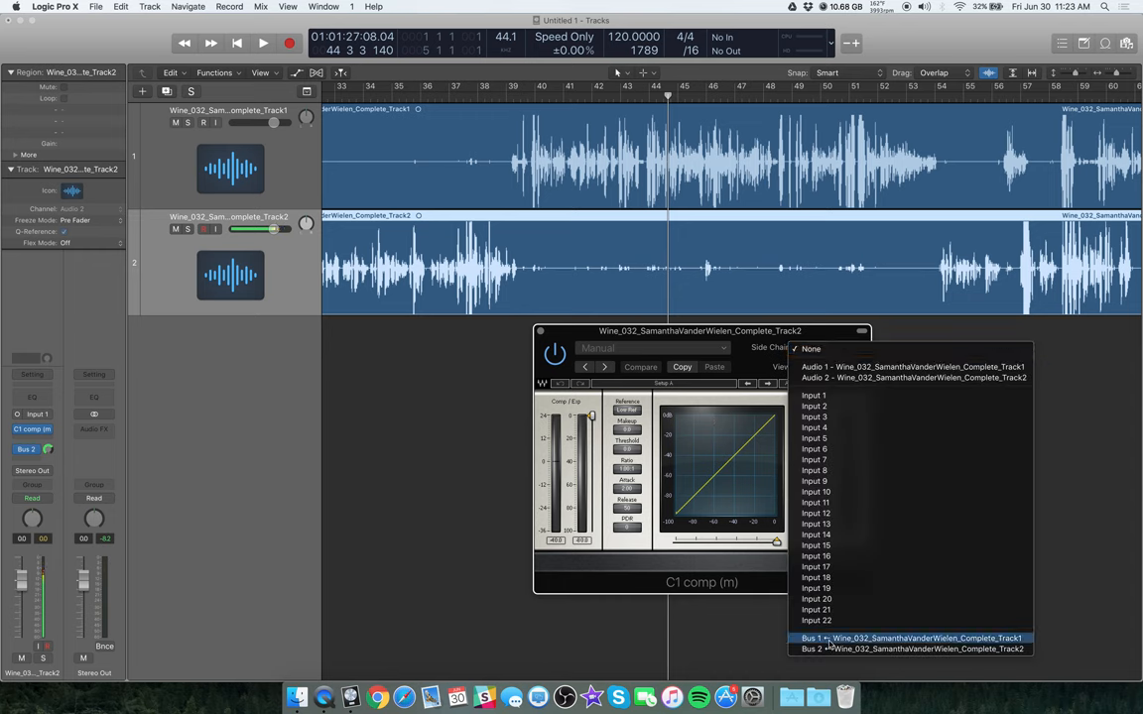
click(910, 638)
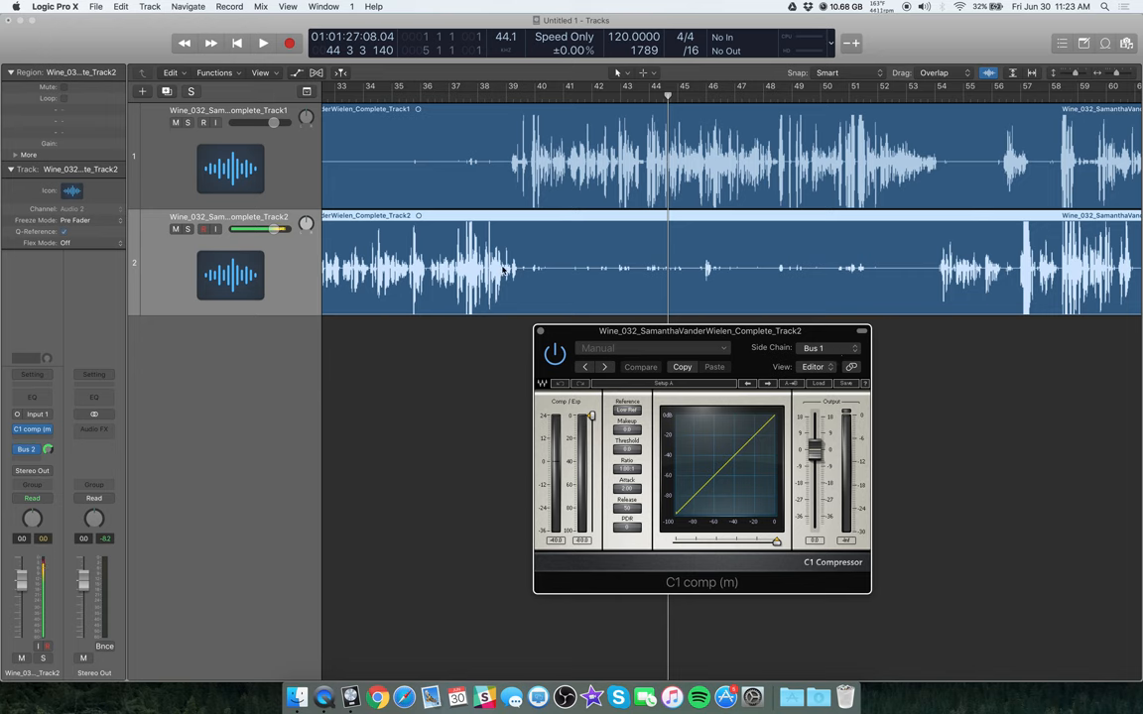
mouse_move(723, 459)
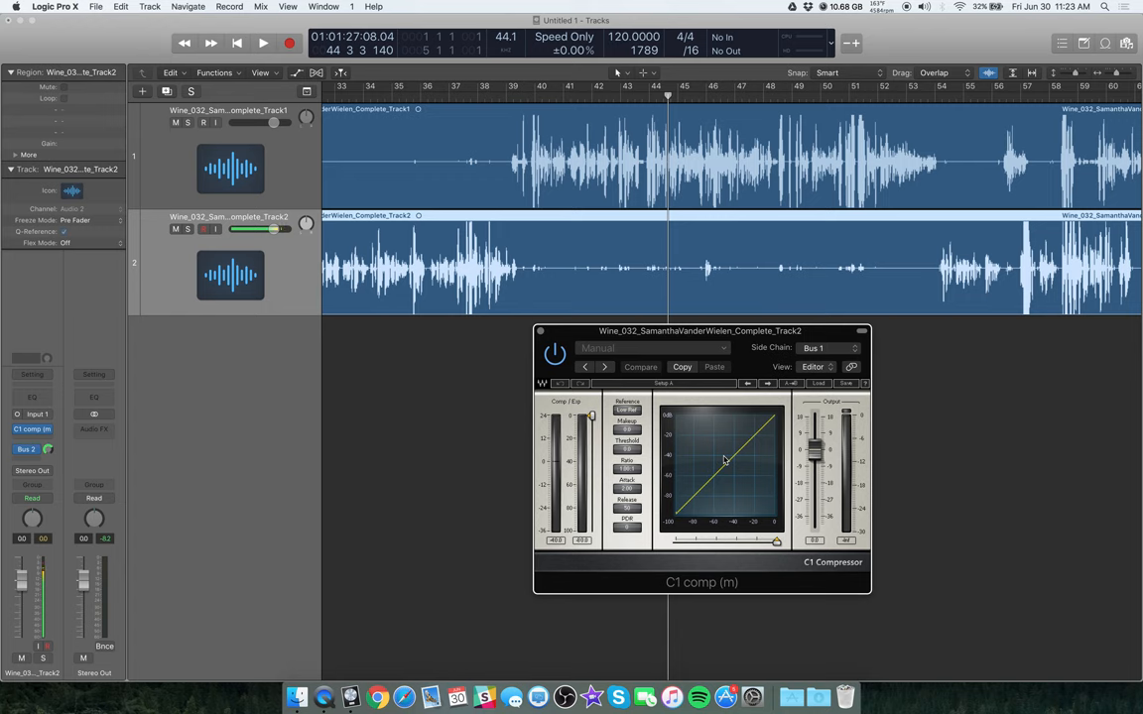
mouse_move(729, 258)
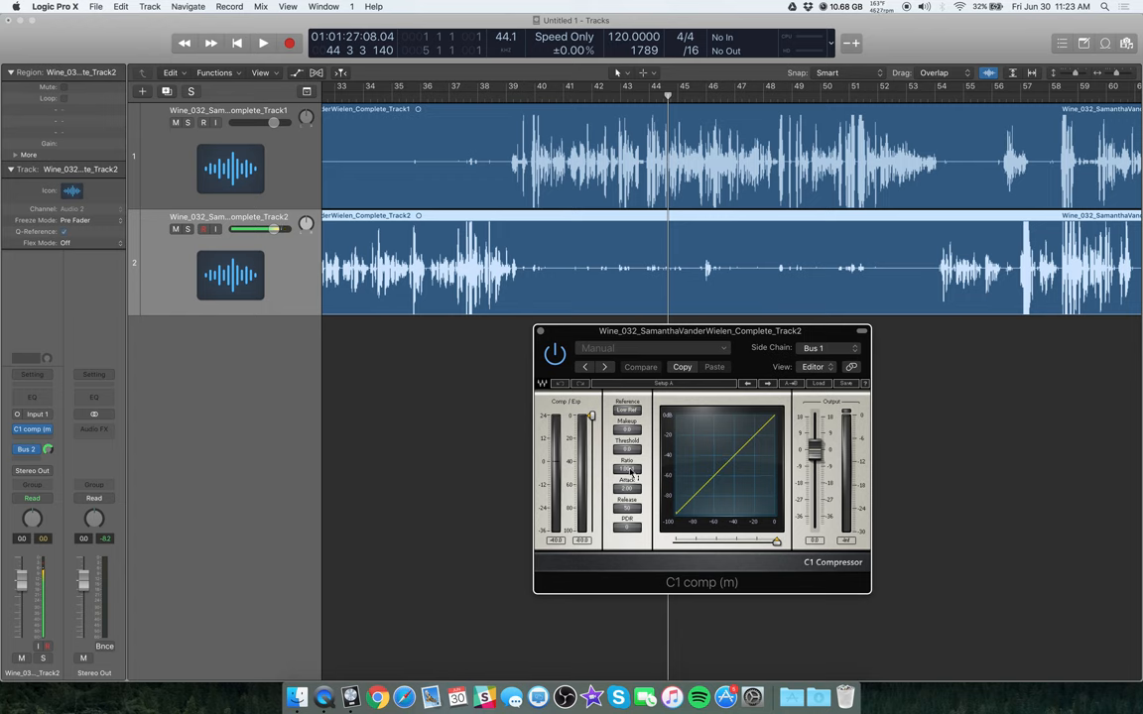
Set C1 ratio 3.99:1, attack 1.00, release 2000, and return threshold near 0
click(640, 367)
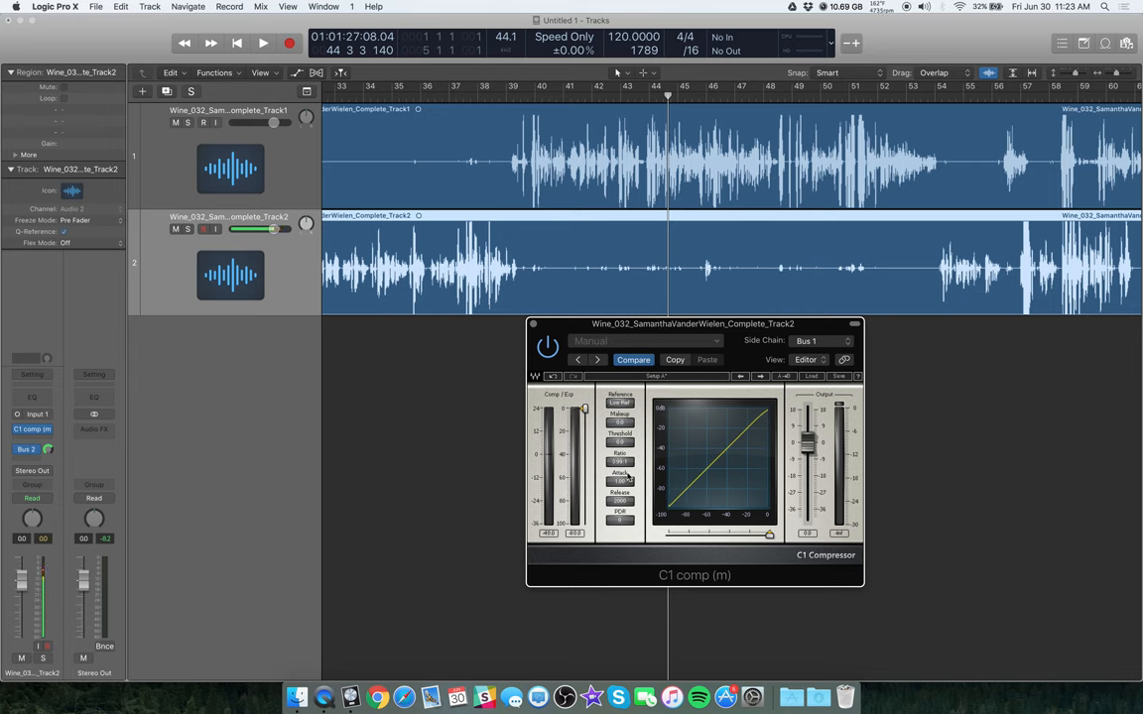
mouse_move(677, 386)
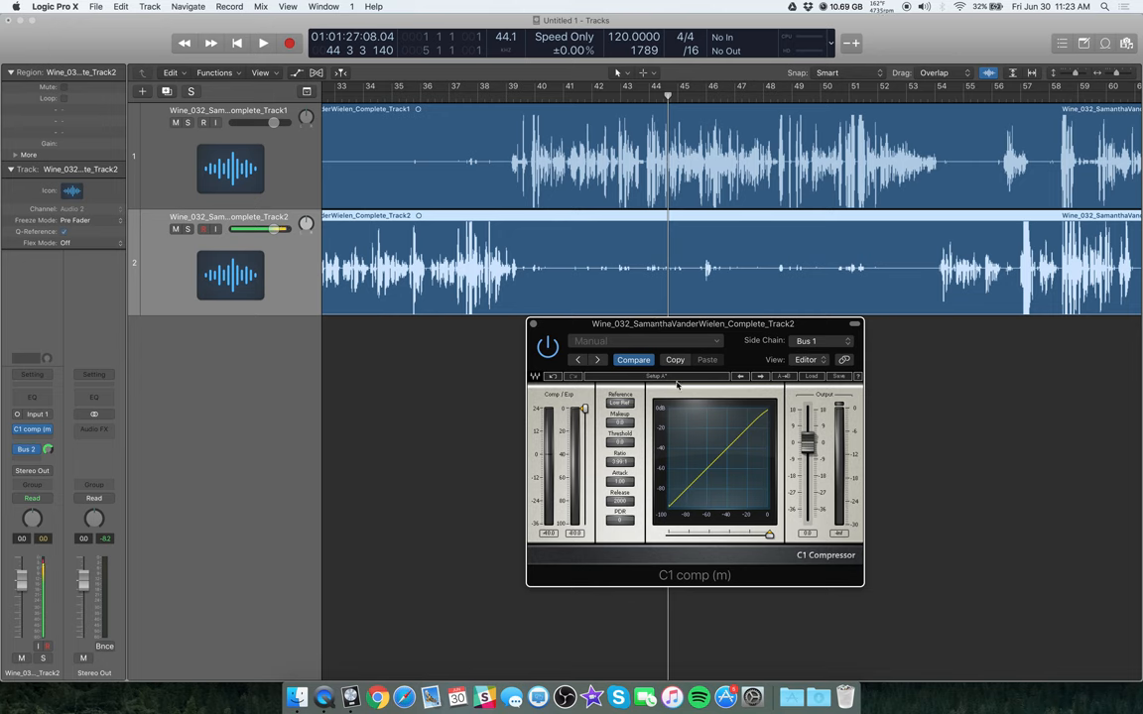
mouse_move(563, 410)
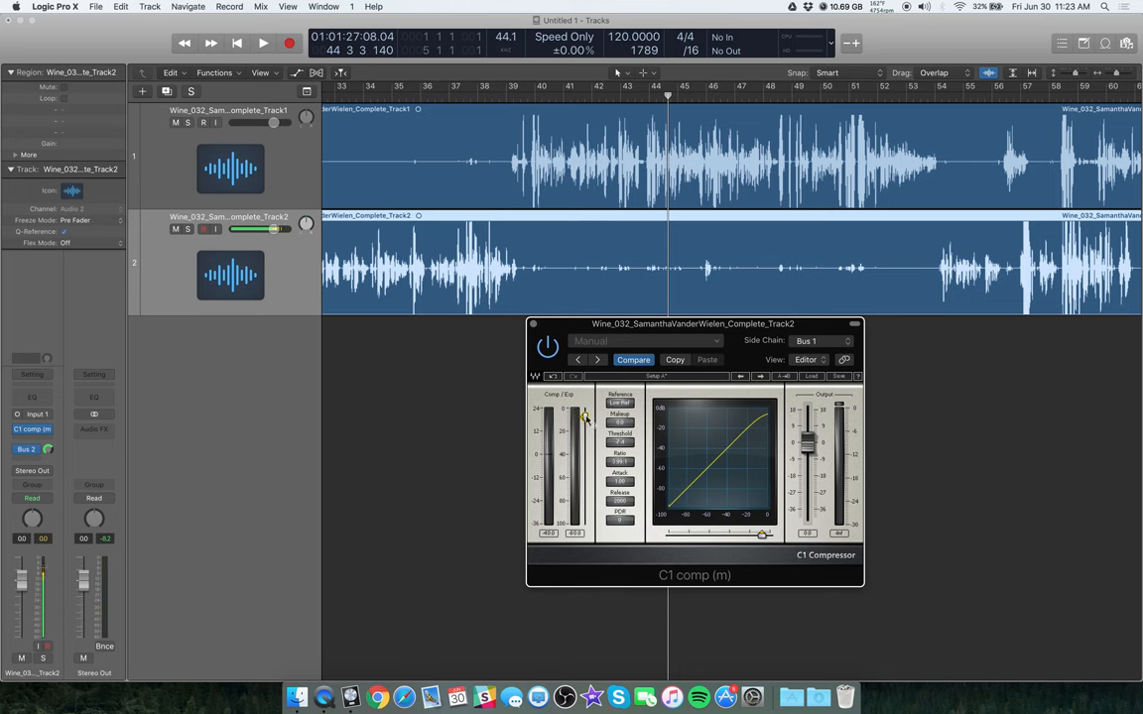
drag(584, 416, 583, 436)
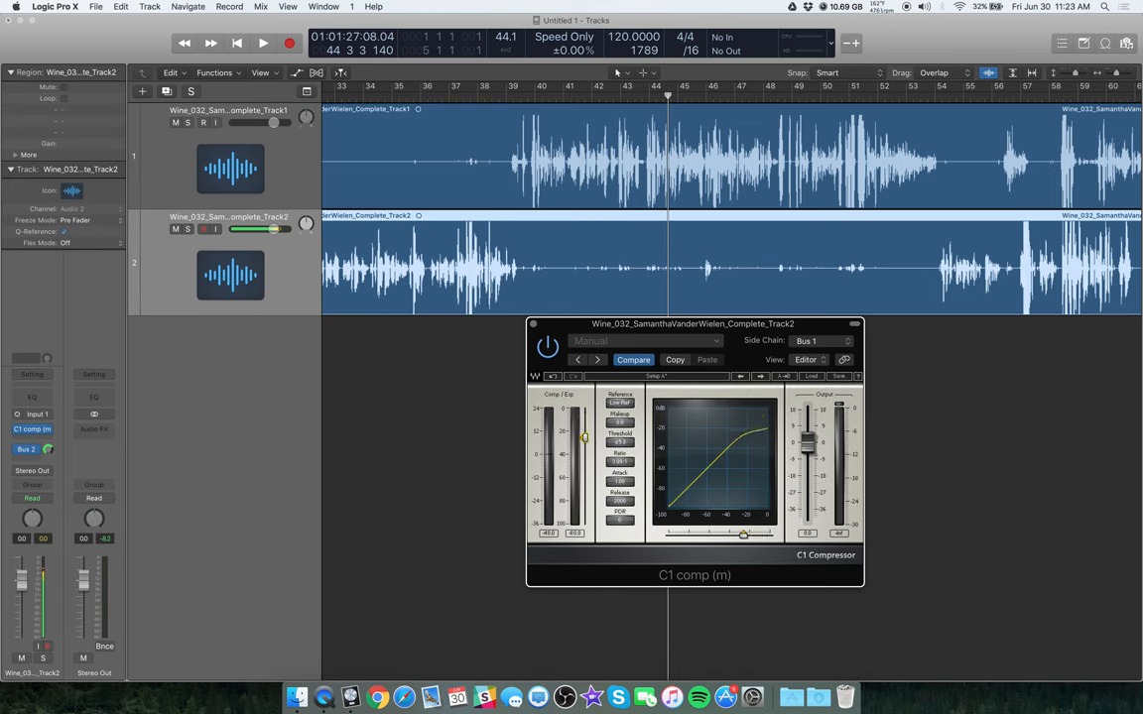
drag(584, 436, 584, 458)
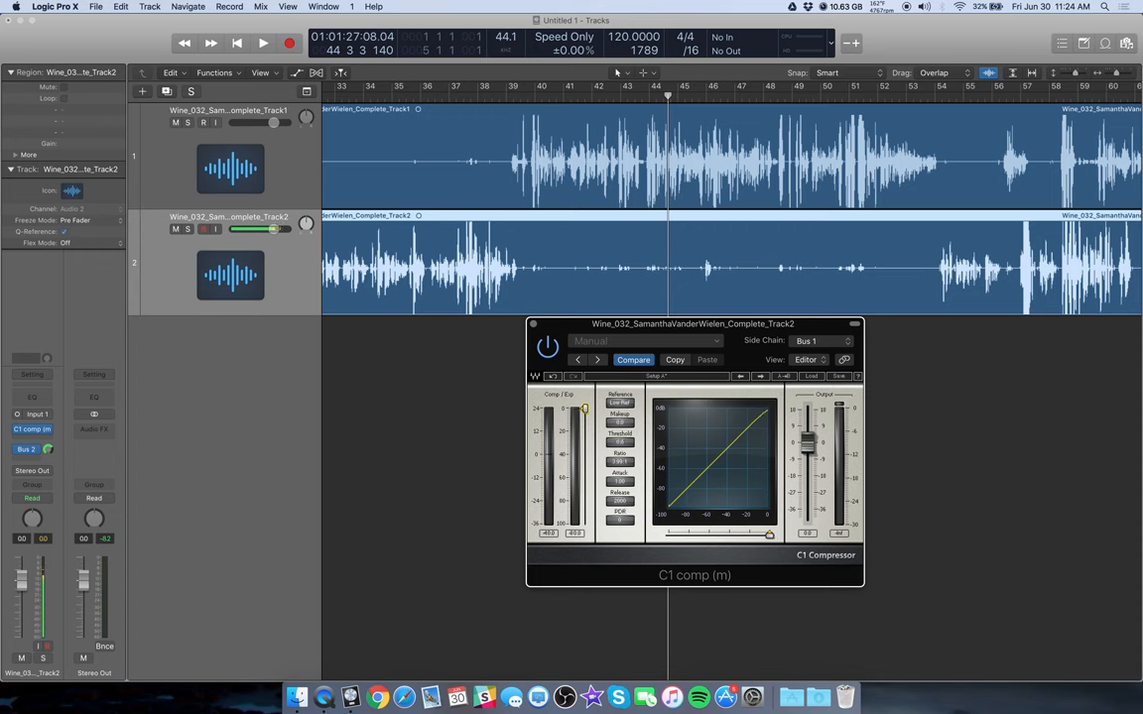
mouse_move(576, 333)
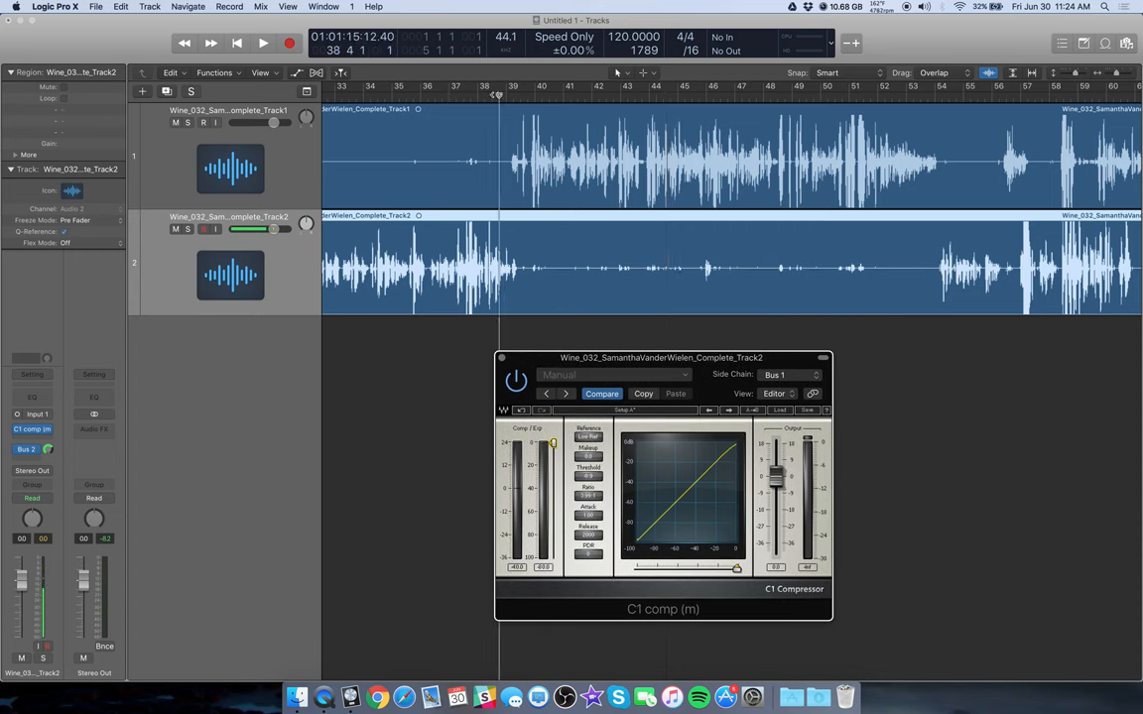
Play from before the speech, drop the C1 threshold to -24.1, stop, and close the window
click(262, 43)
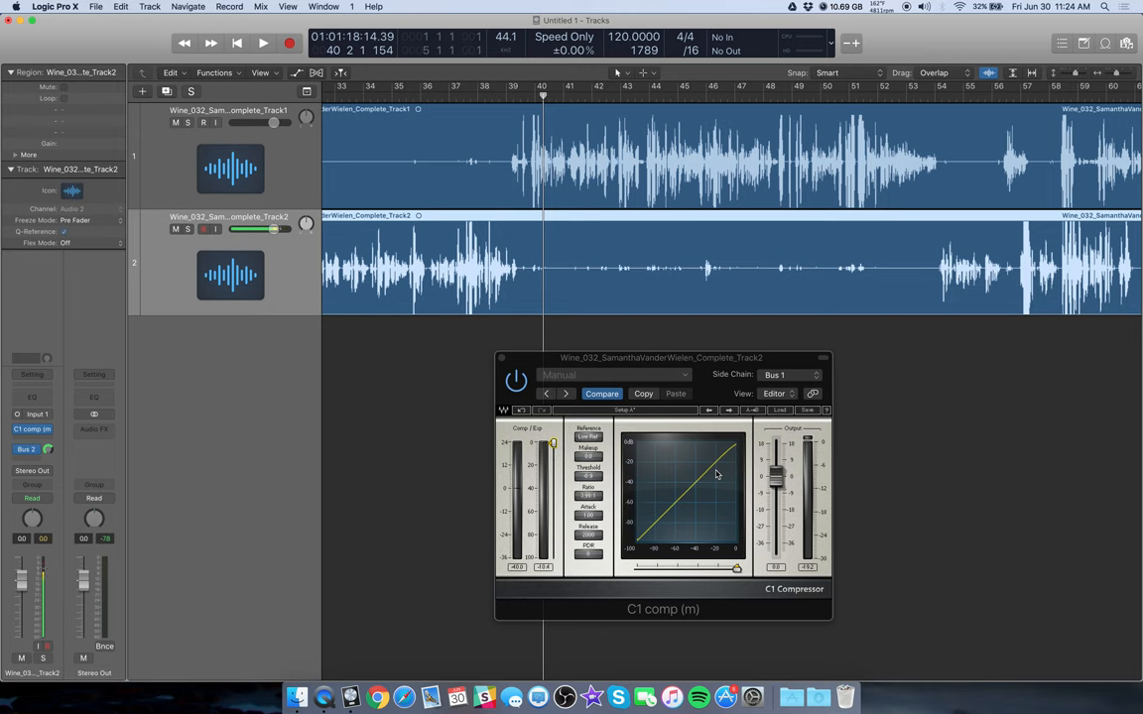
click(263, 43)
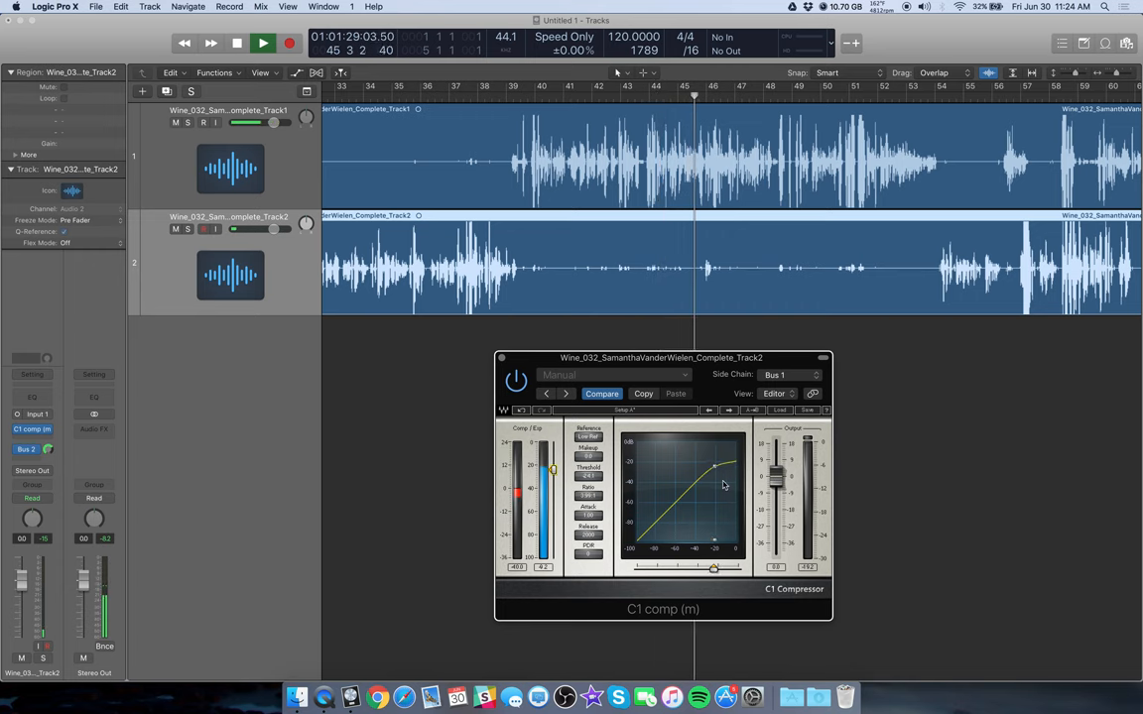
click(236, 43)
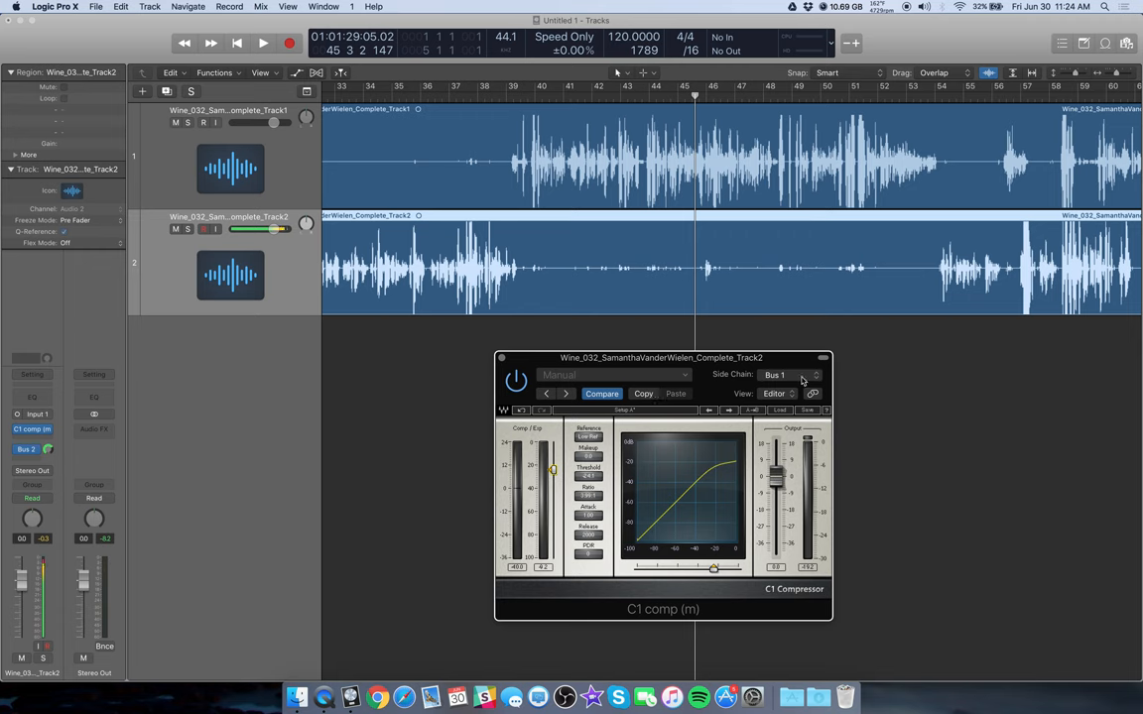
click(789, 375)
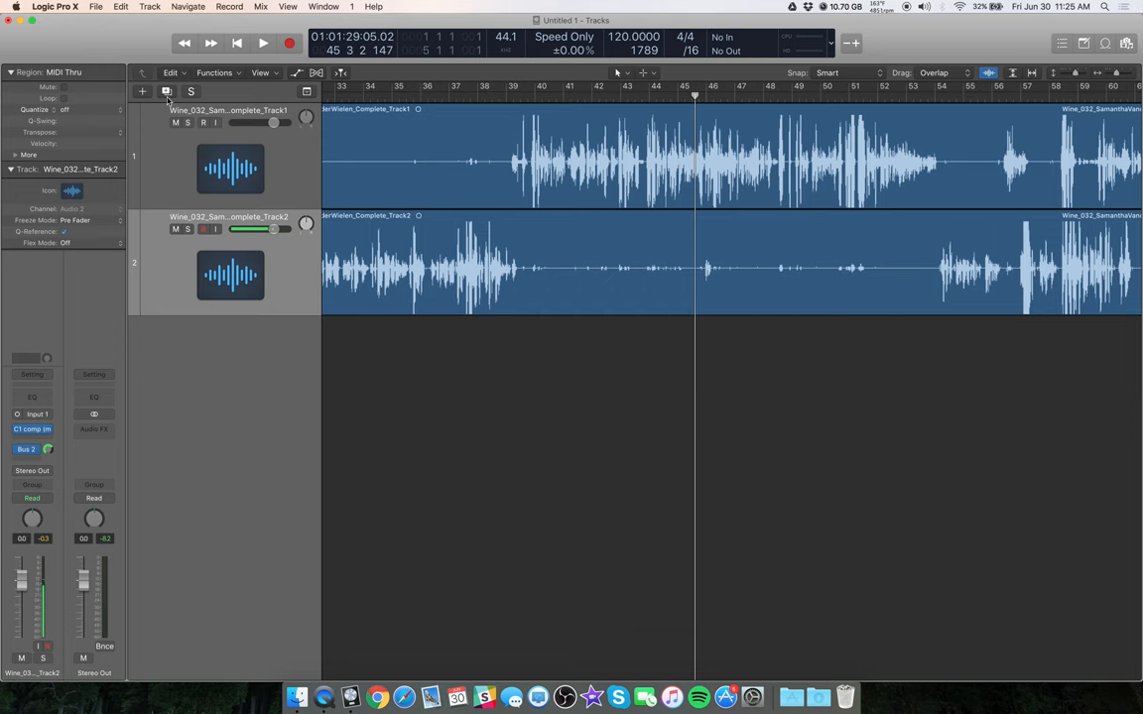
Duplicate both vocal tracks into Audio 3 and Audio 4, then select track 1 to check routing
click(142, 91)
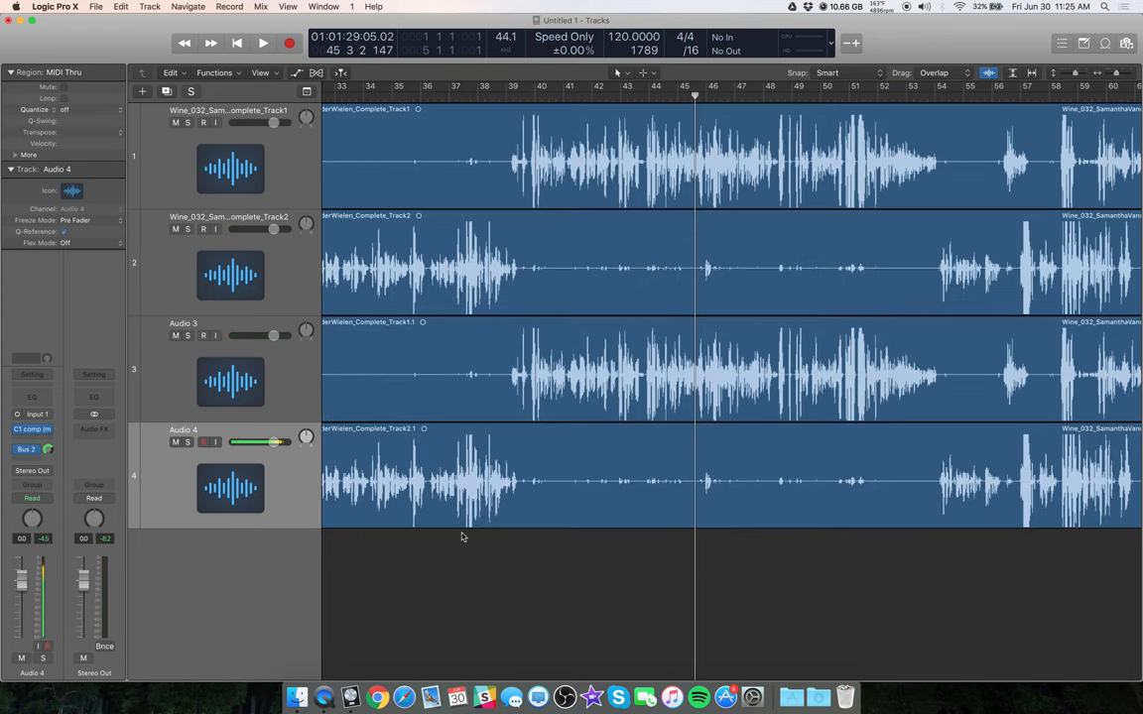
click(228, 154)
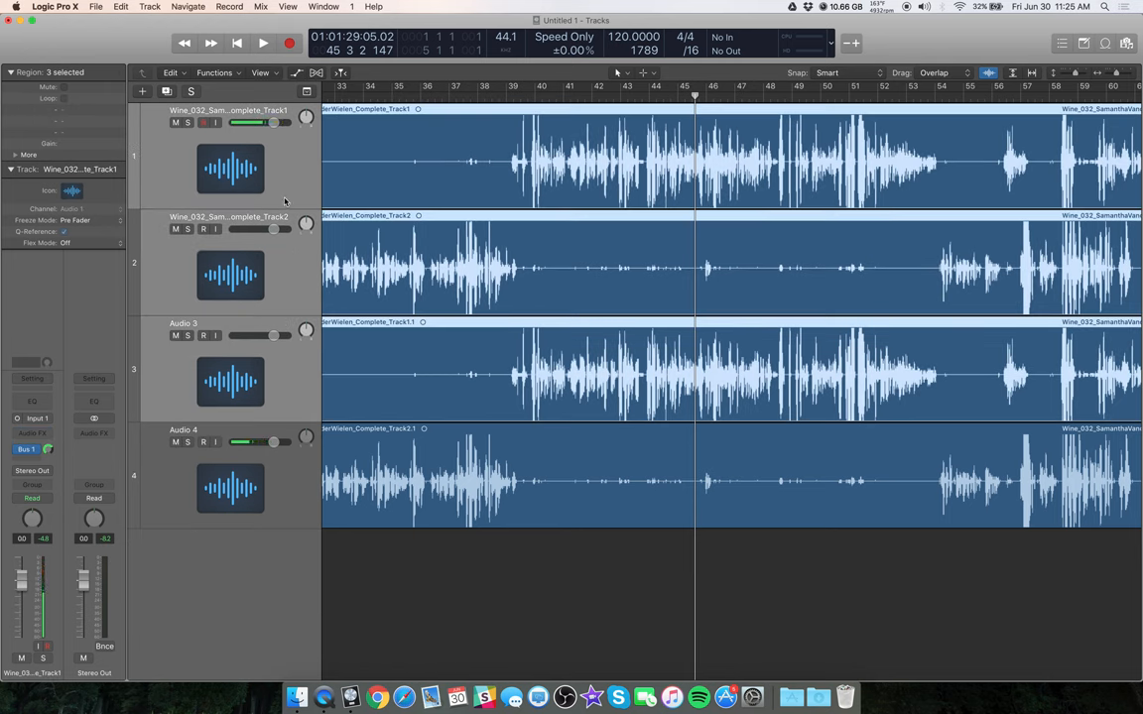
mouse_move(303, 291)
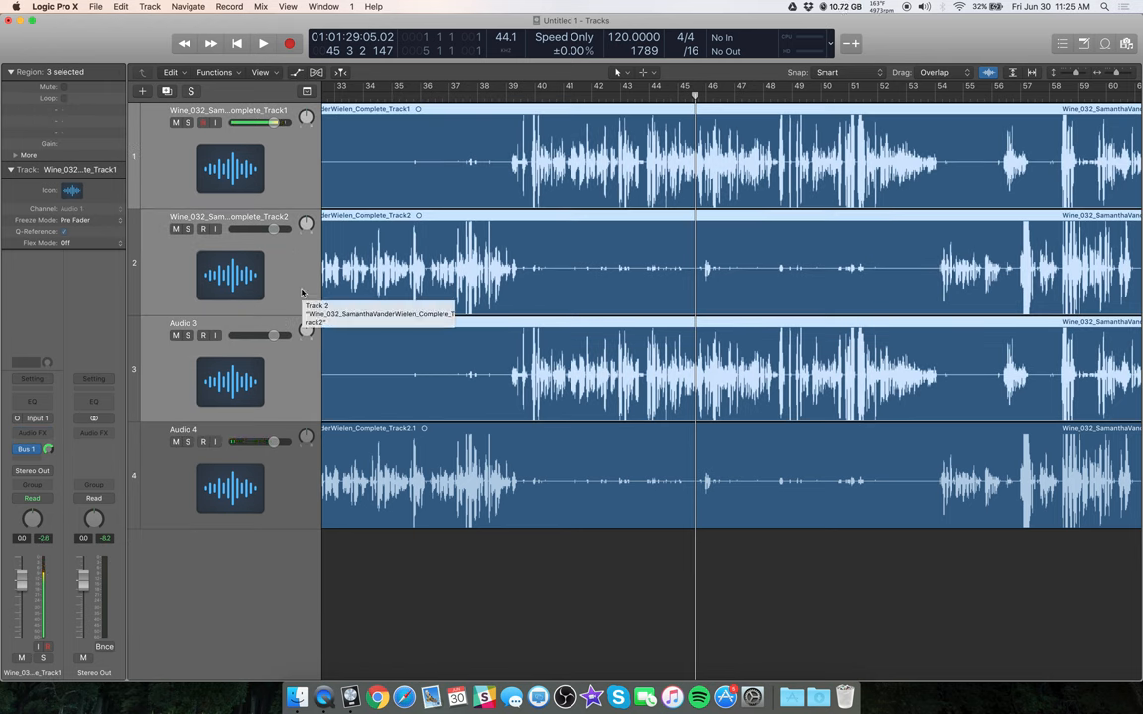
mouse_move(417, 469)
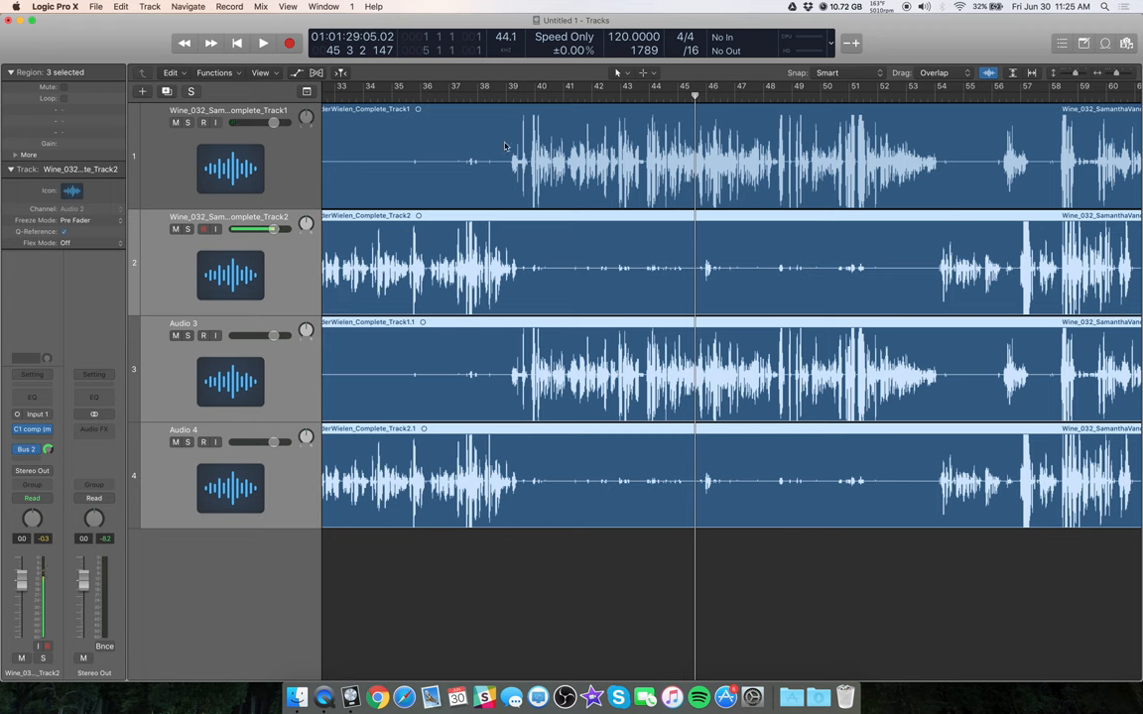
mouse_move(368, 149)
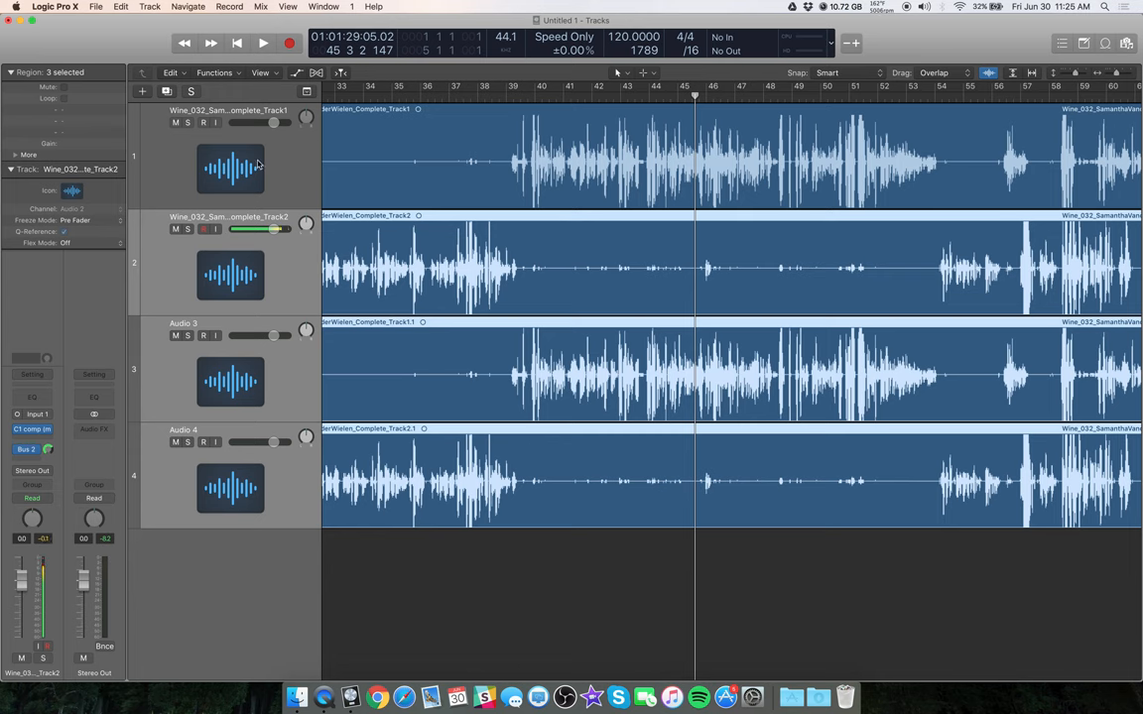
mouse_move(339, 168)
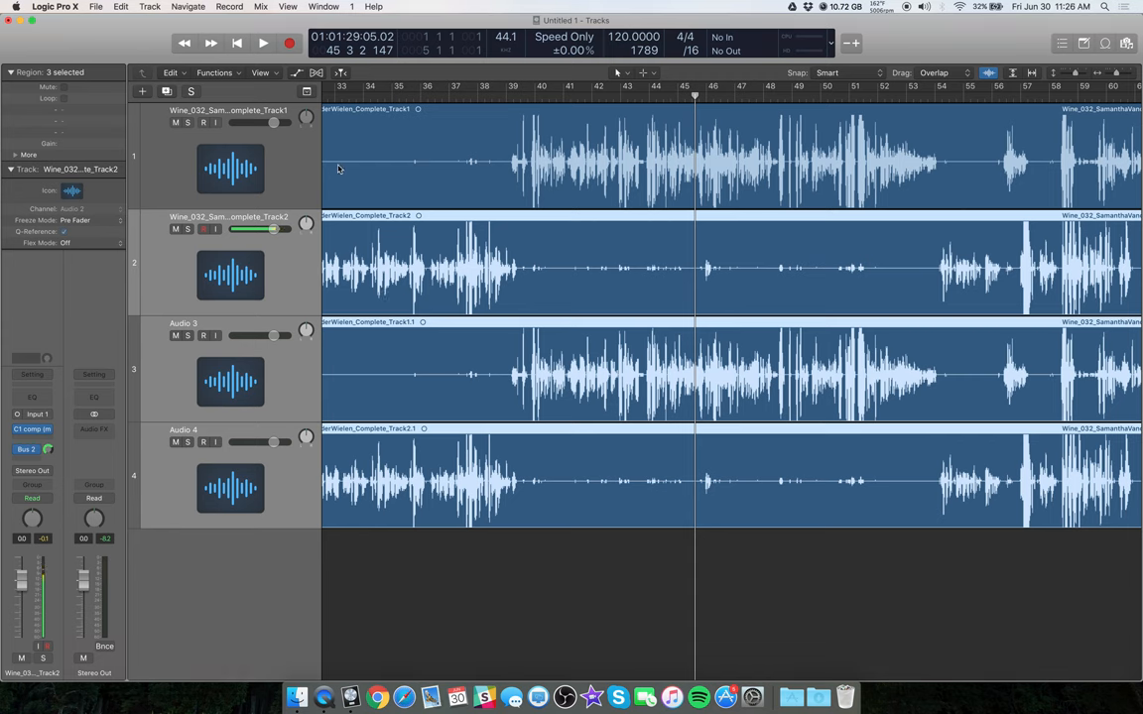